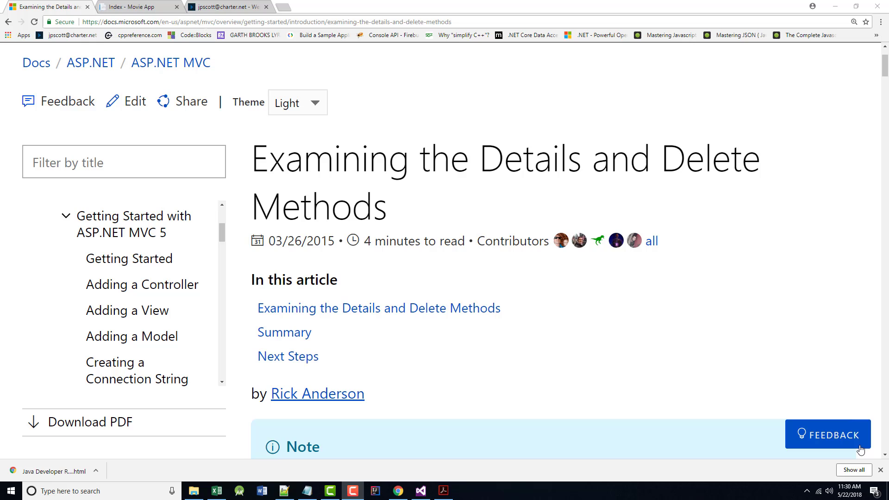
pyautogui.moveTo(724, 376)
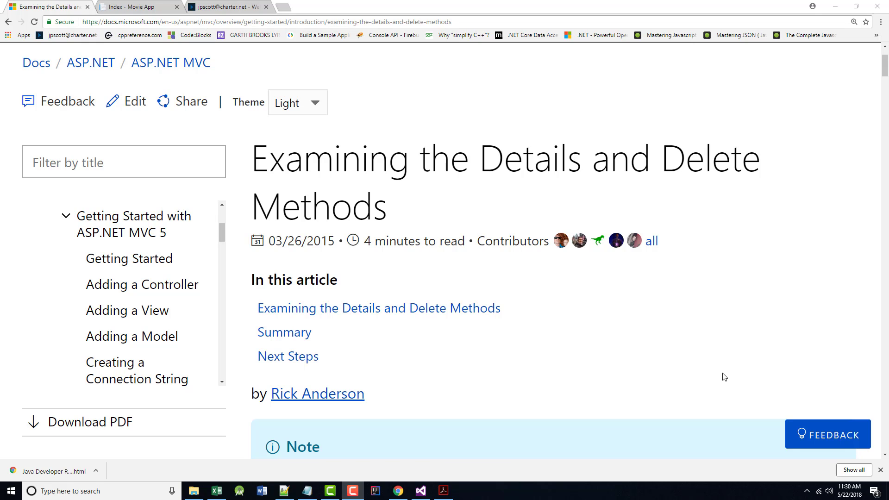
pyautogui.moveTo(147, 239)
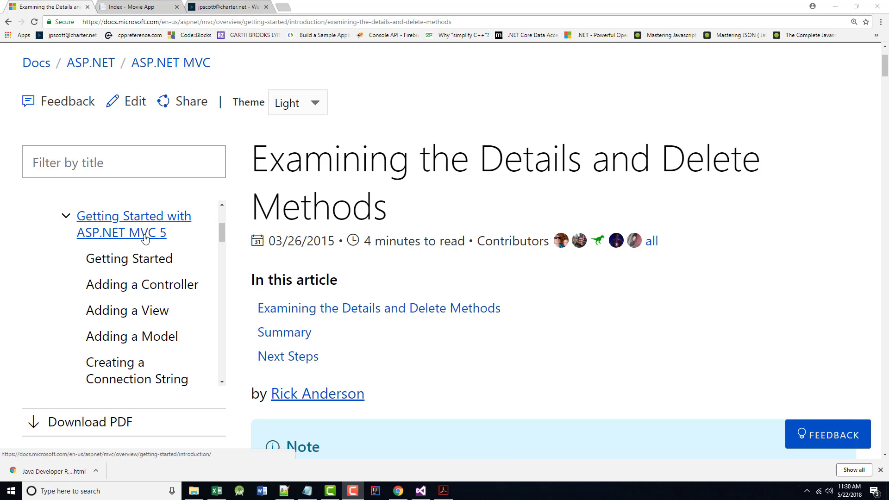
pyautogui.moveTo(156, 264)
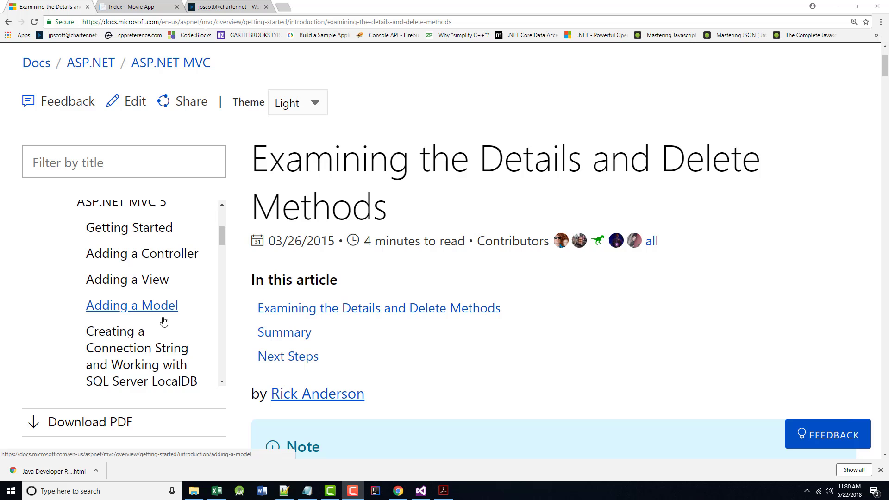
# - Scroll the Docs article down to the Details method code sample under the Details and Delete heading
pyautogui.scroll(-3)
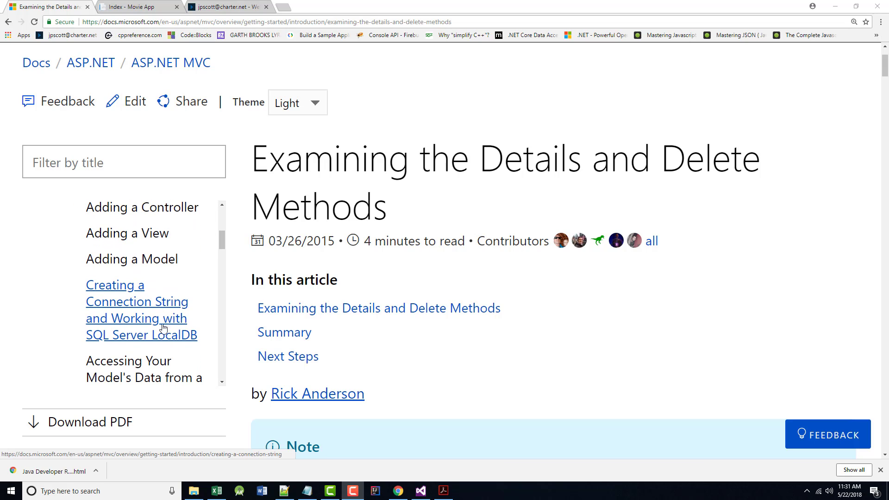
pyautogui.moveTo(168, 331)
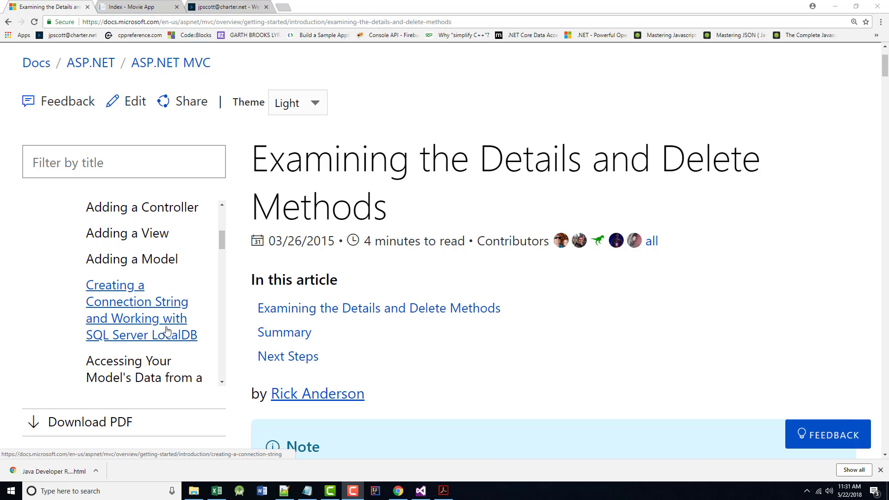
pyautogui.scroll(-3)
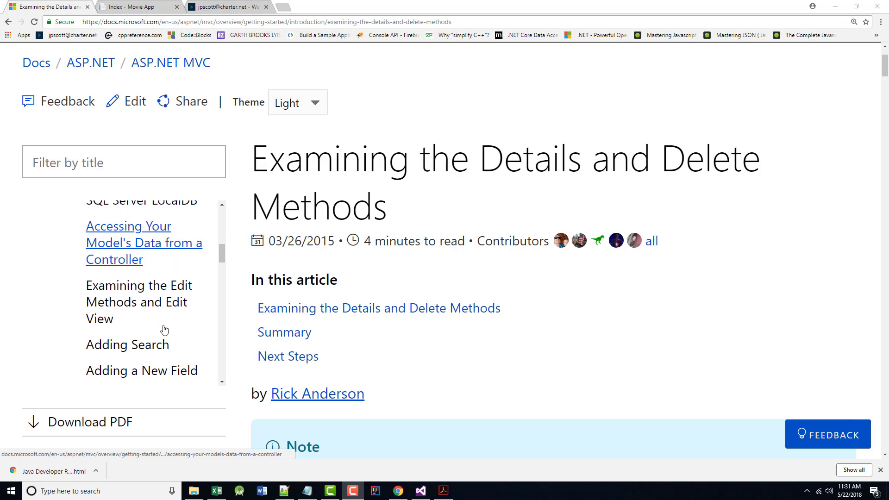
pyautogui.scroll(-3)
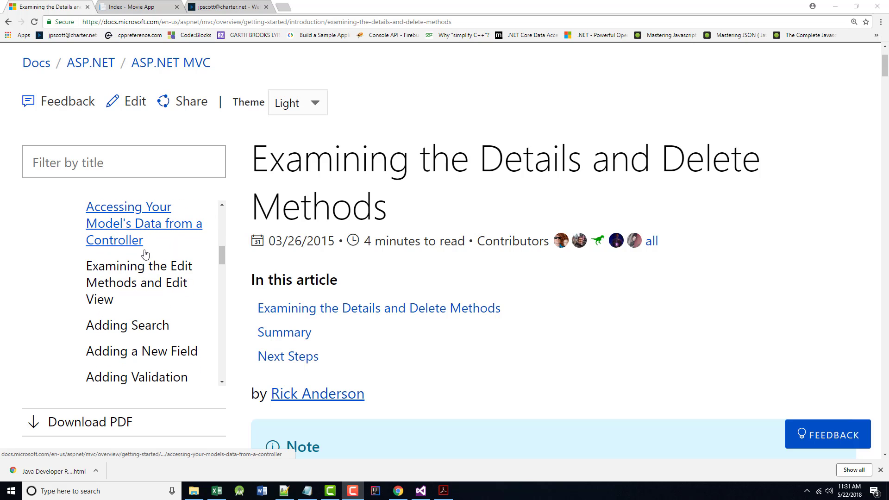
pyautogui.moveTo(151, 290)
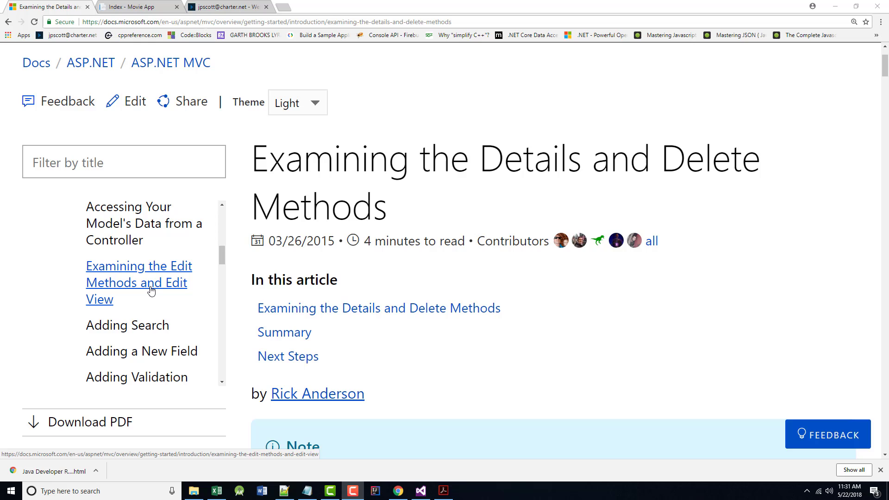
pyautogui.moveTo(145, 334)
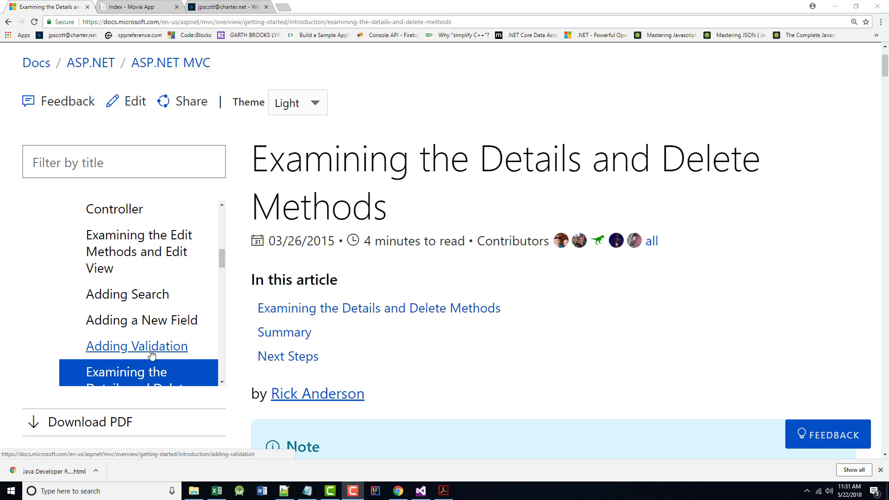
pyautogui.scroll(-3)
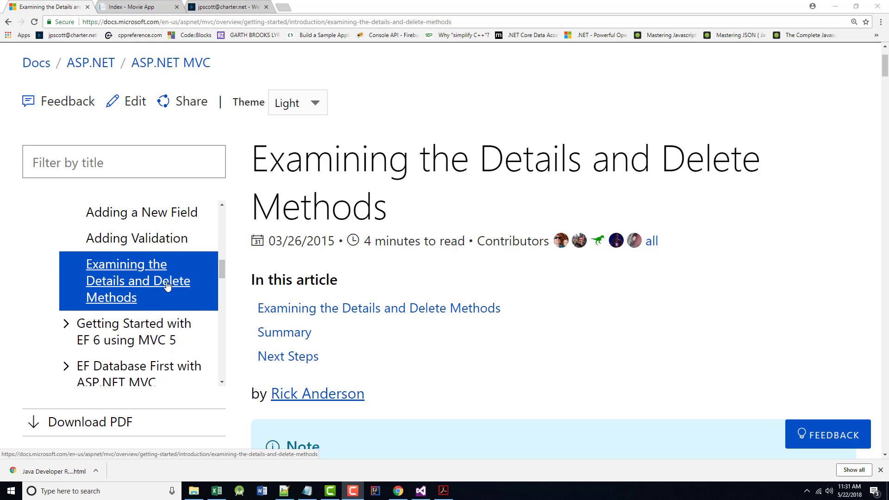
pyautogui.scroll(-3)
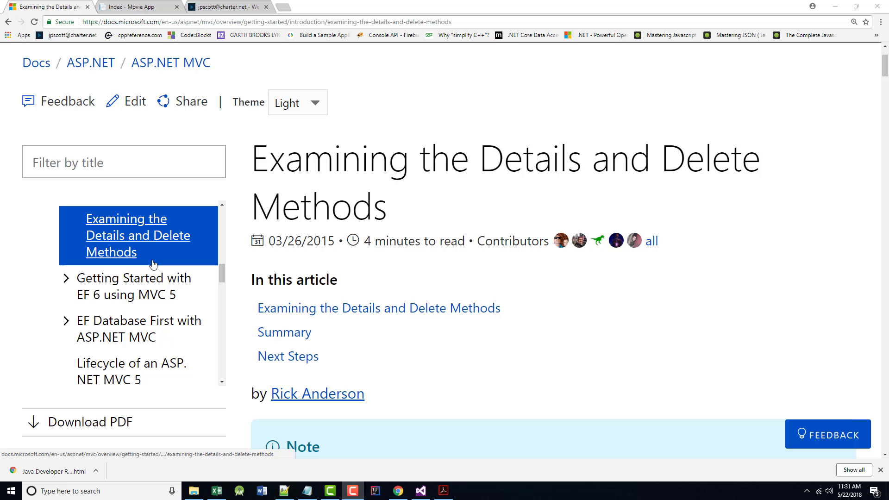
pyautogui.scroll(-3)
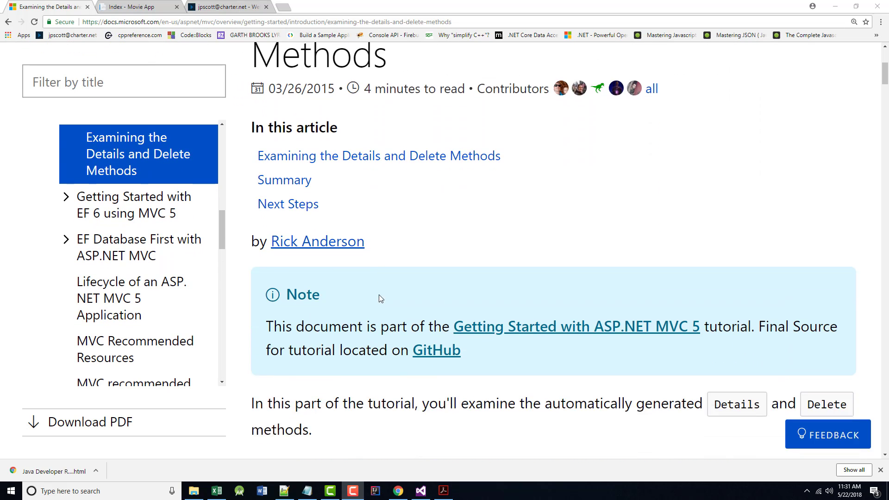
pyautogui.scroll(-3)
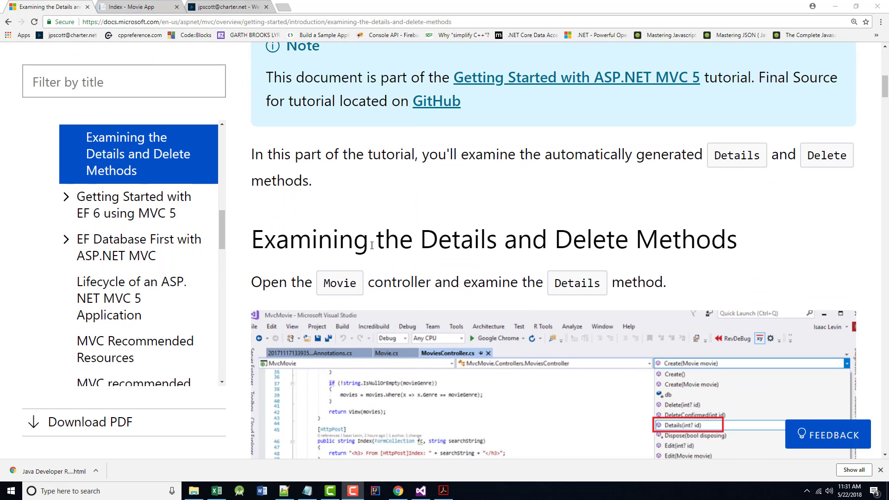
pyautogui.moveTo(517, 161)
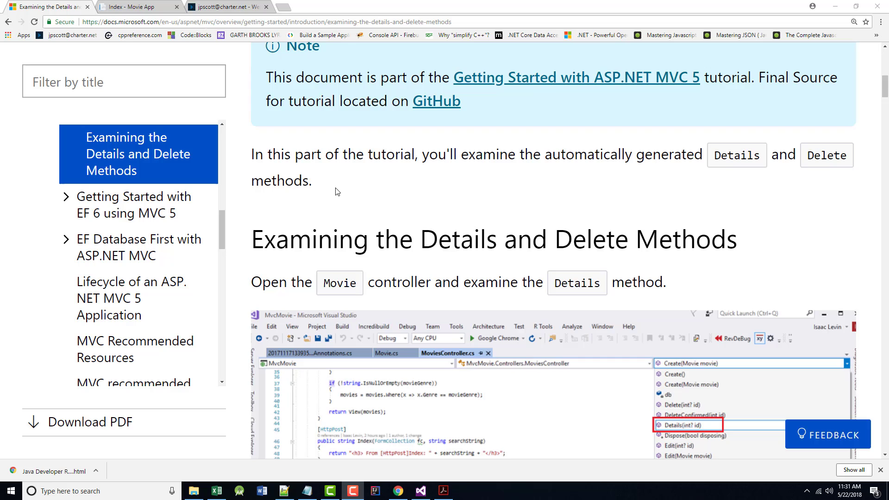
pyautogui.scroll(-3)
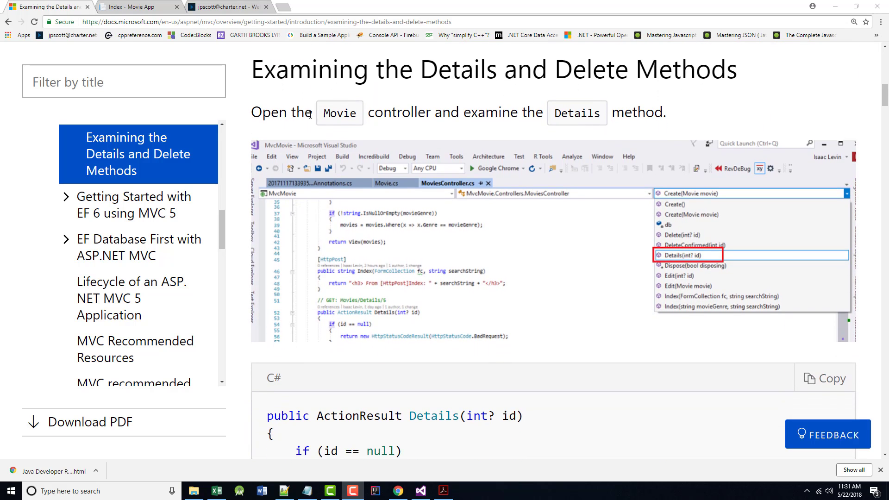
pyautogui.moveTo(374, 476)
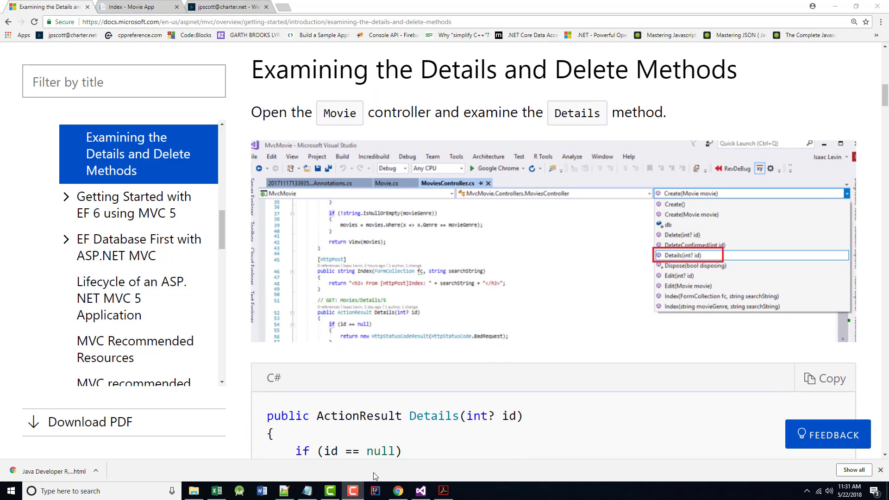
pyautogui.moveTo(397, 491)
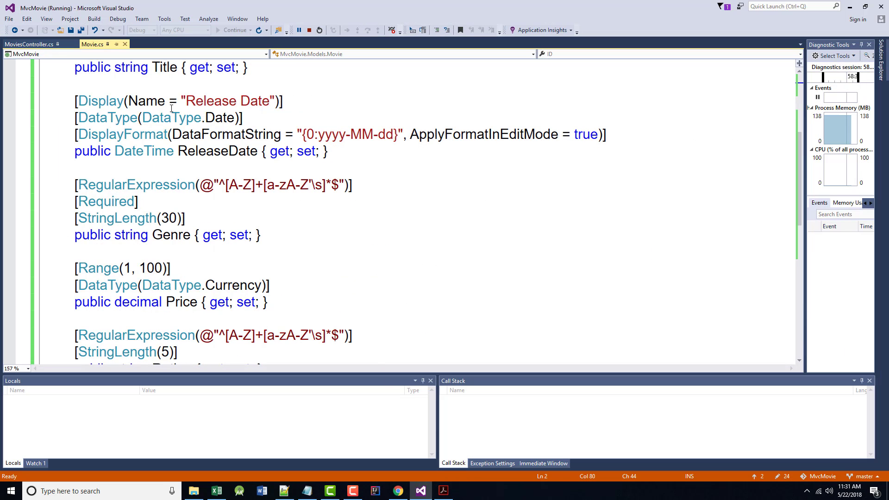
# - Switch to MoviesController.cs and scroll past Index to the Details(int? id) action
pyautogui.click(28, 46)
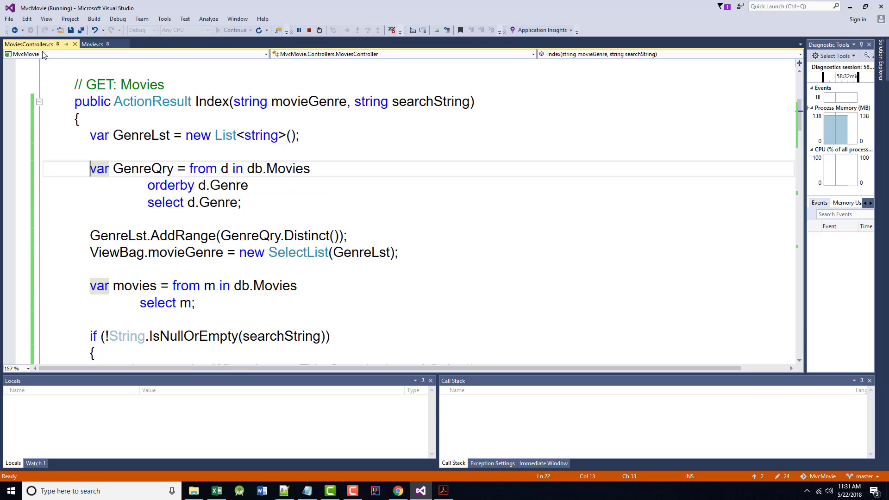
pyautogui.scroll(-3)
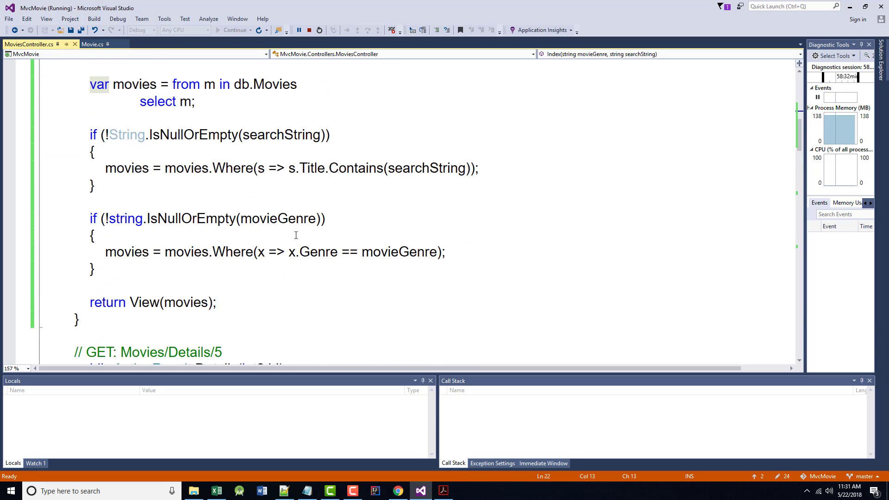
pyautogui.scroll(-3)
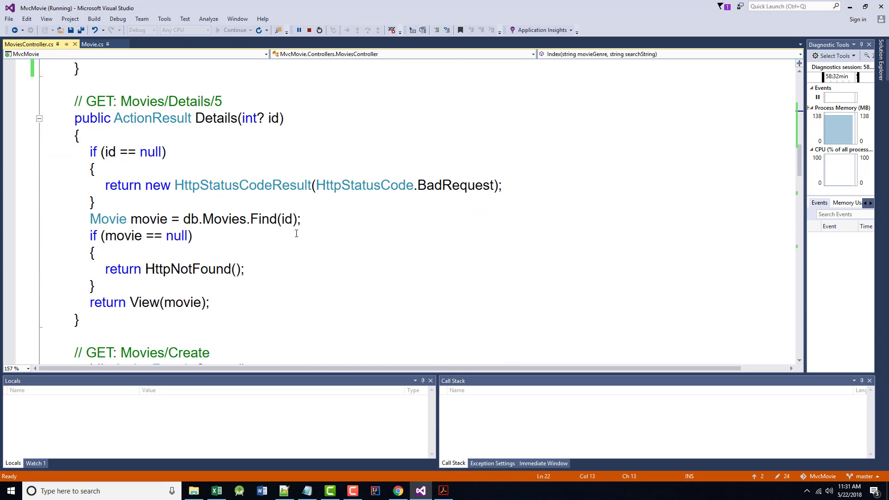
pyautogui.scroll(-3)
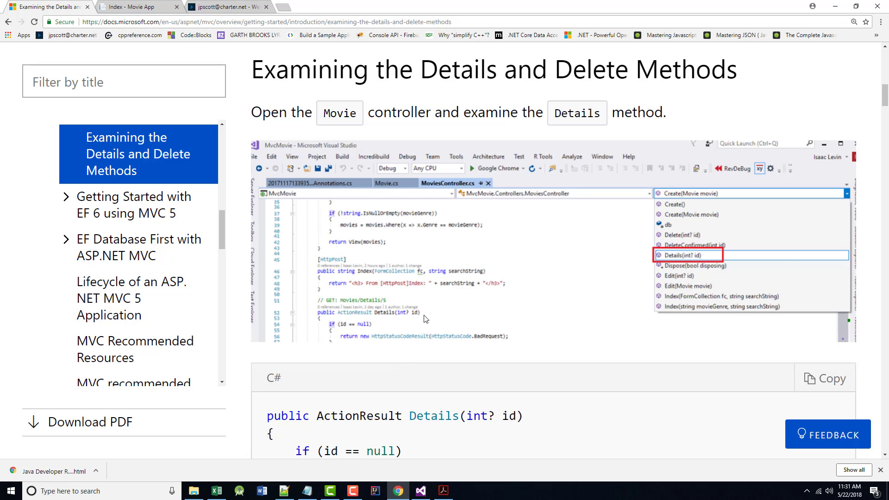
# - Scroll the tutorial to the Delete and DeleteConfirmed code block and settle on the GET Delete(int? id) method
pyautogui.scroll(-3)
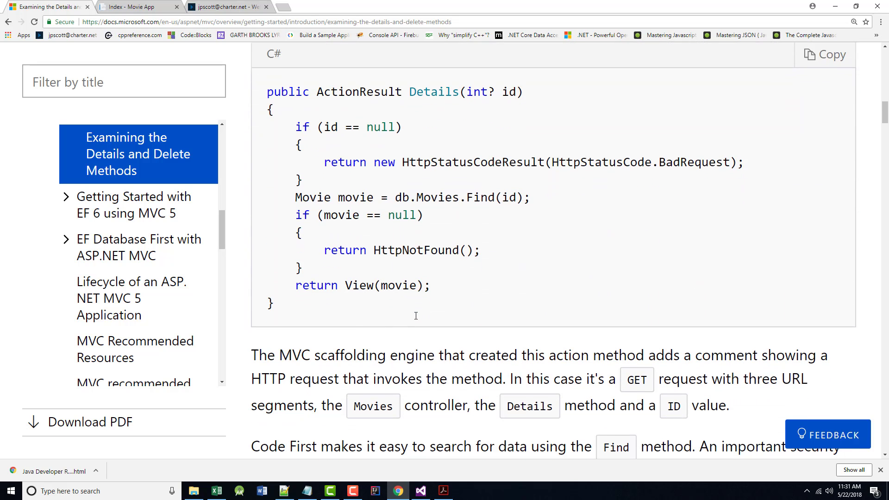
pyautogui.moveTo(417, 316)
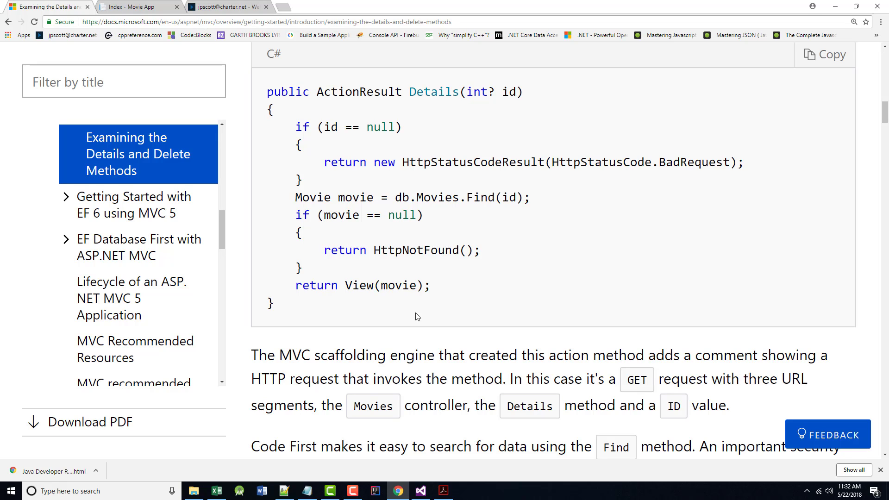
pyautogui.moveTo(423, 356)
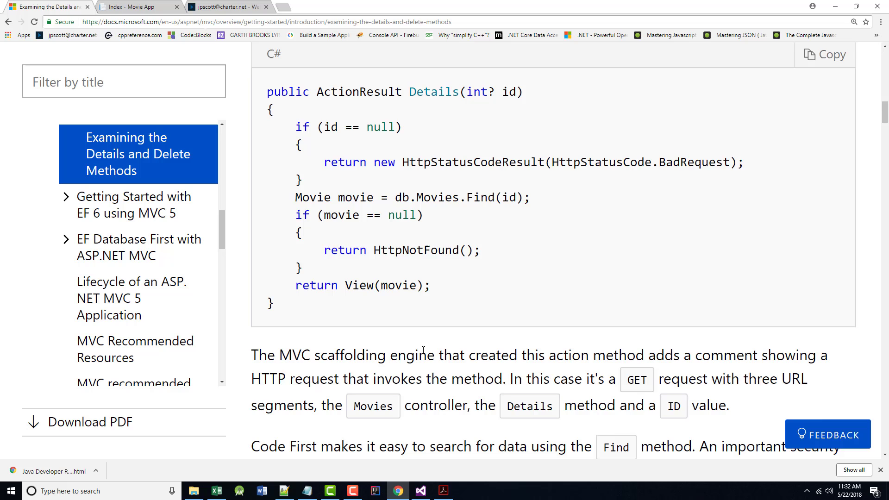
pyautogui.scroll(-3)
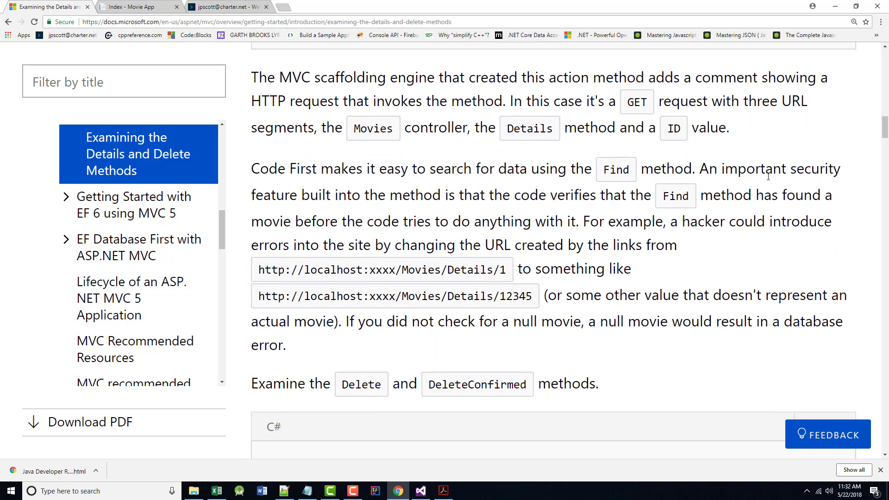
pyautogui.moveTo(567, 200)
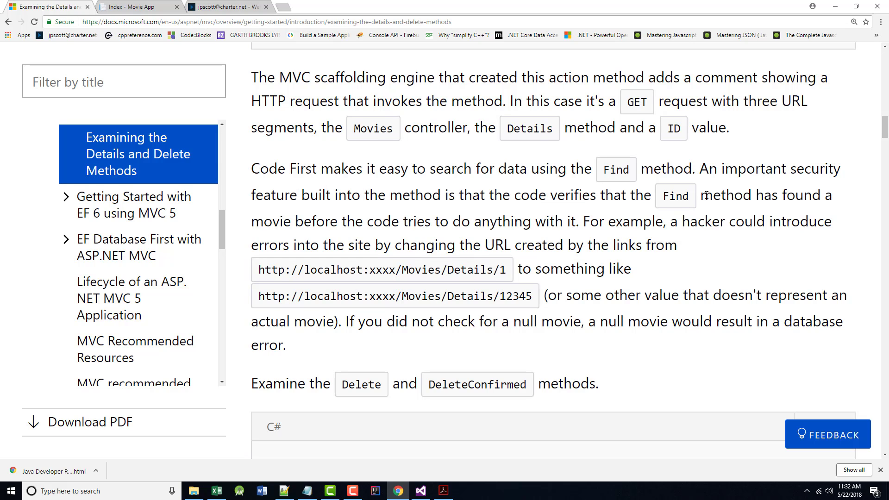
pyautogui.moveTo(263, 215)
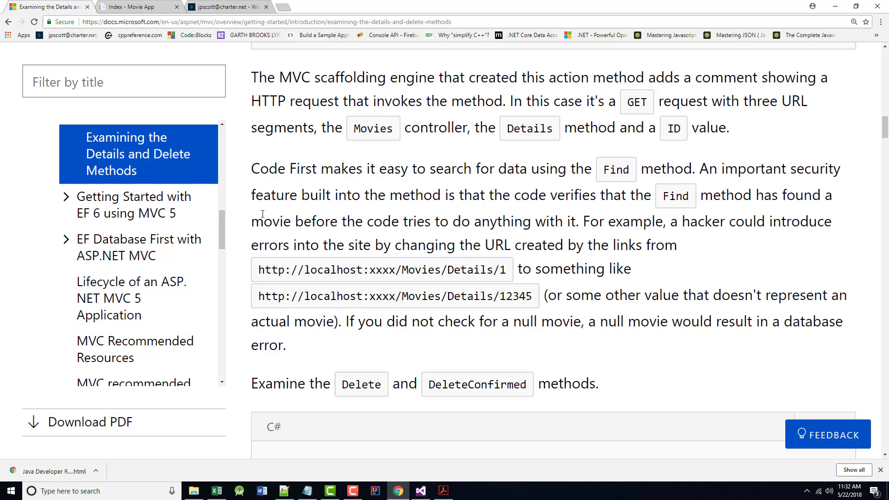
pyautogui.moveTo(529, 222)
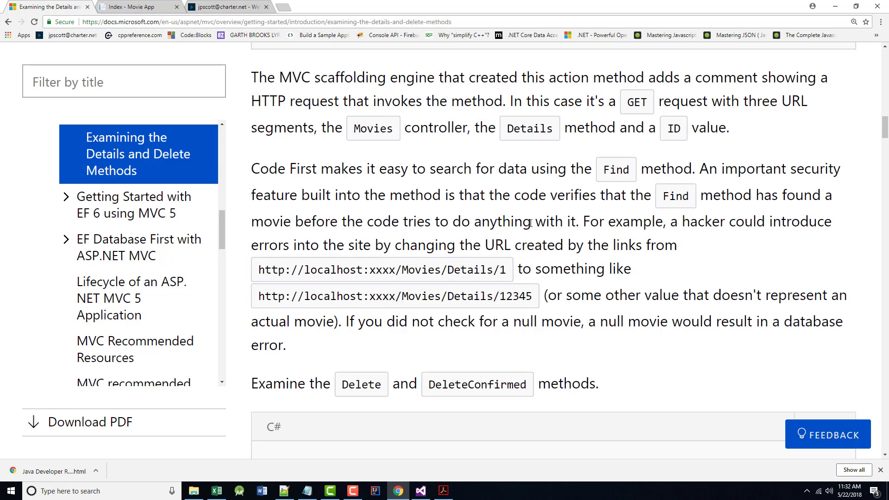
pyautogui.moveTo(585, 237)
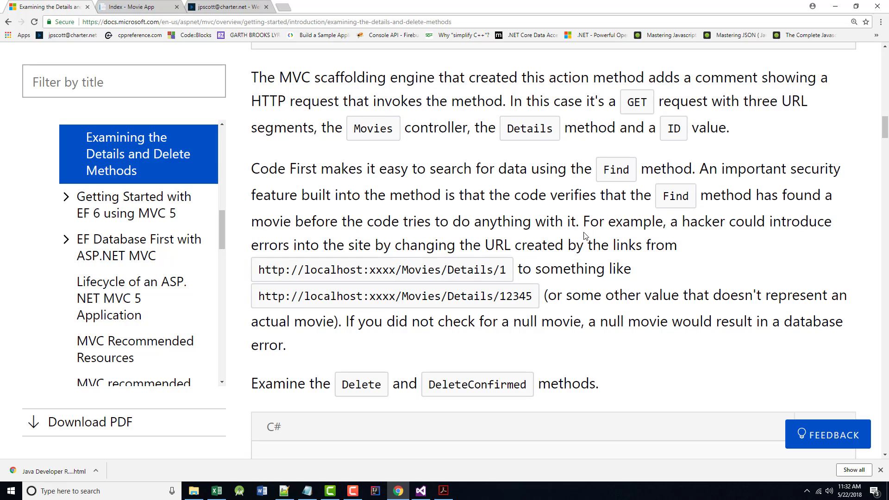
pyautogui.moveTo(340, 251)
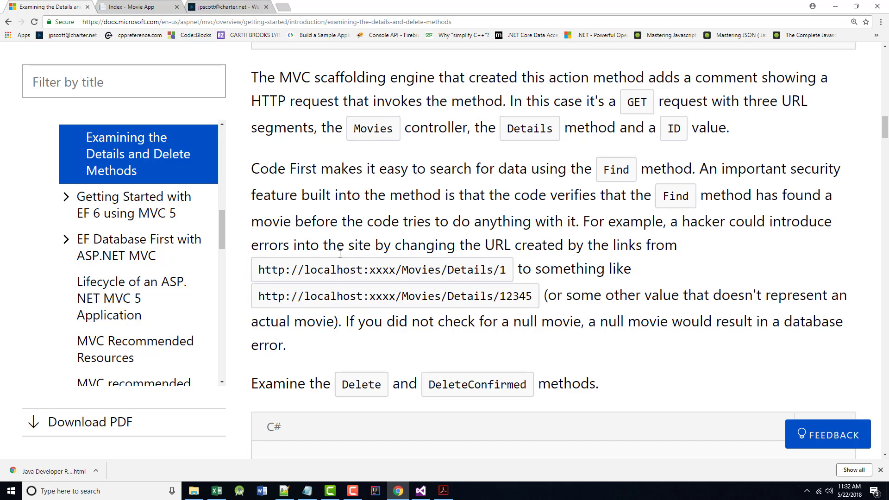
pyautogui.moveTo(339, 263)
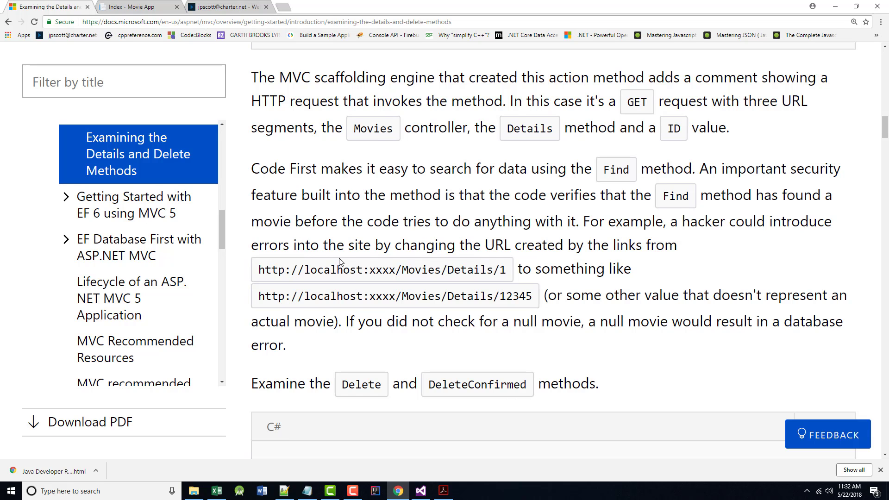
pyautogui.scroll(-3)
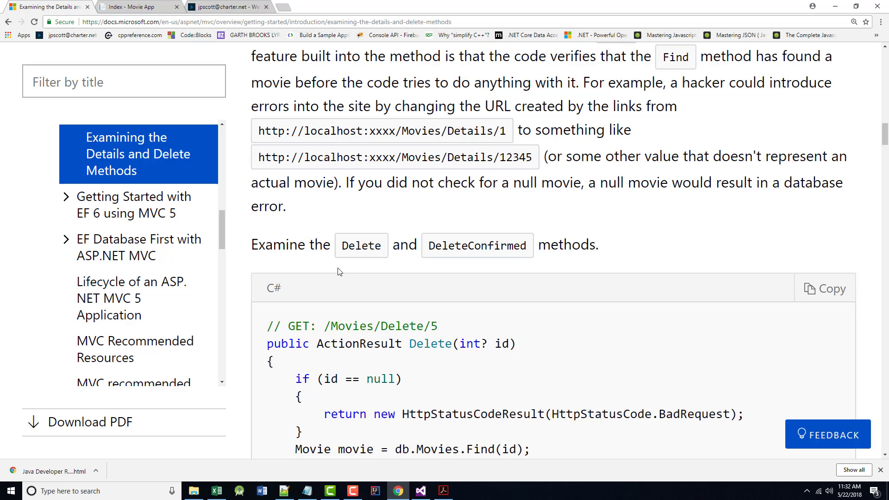
pyautogui.scroll(-3)
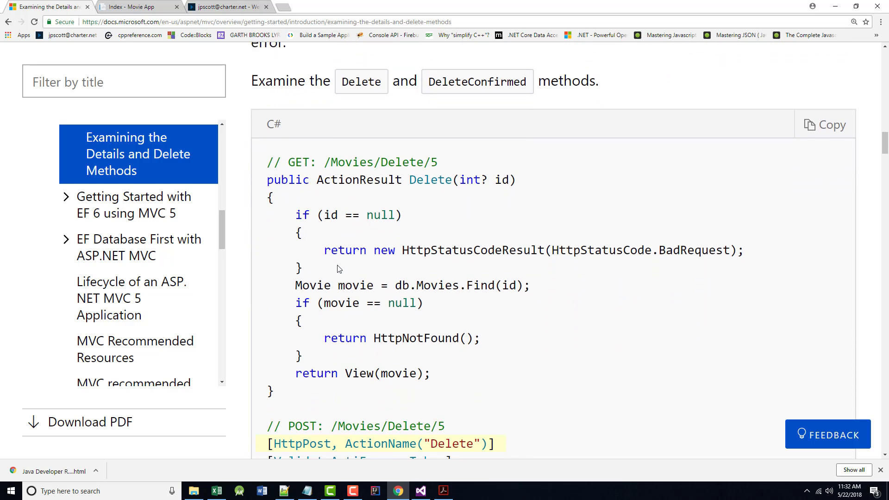
pyautogui.scroll(-3)
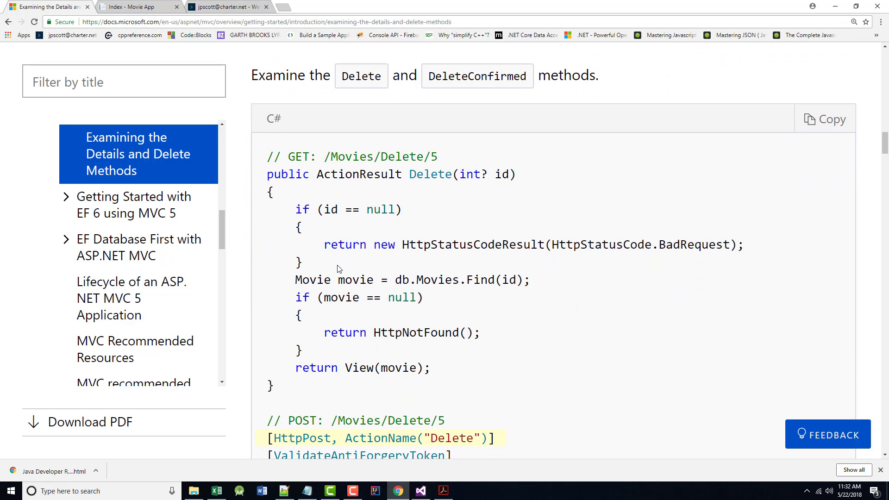
pyautogui.moveTo(342, 245)
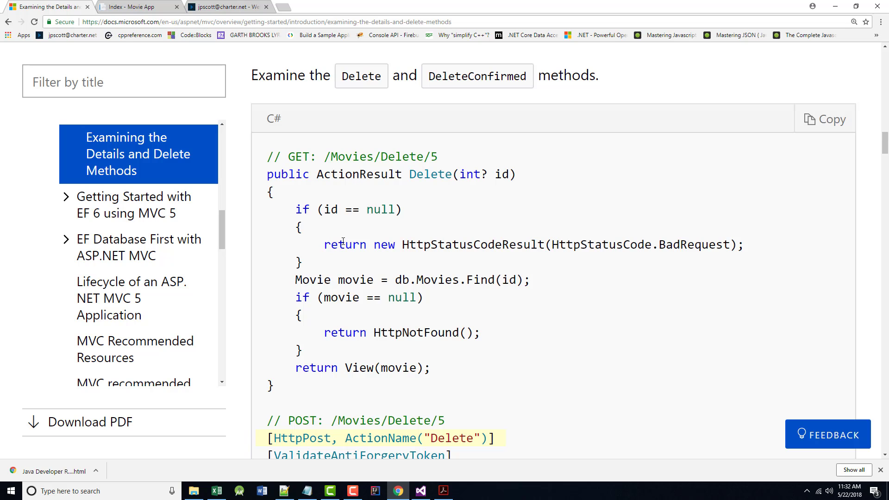
pyautogui.scroll(-3)
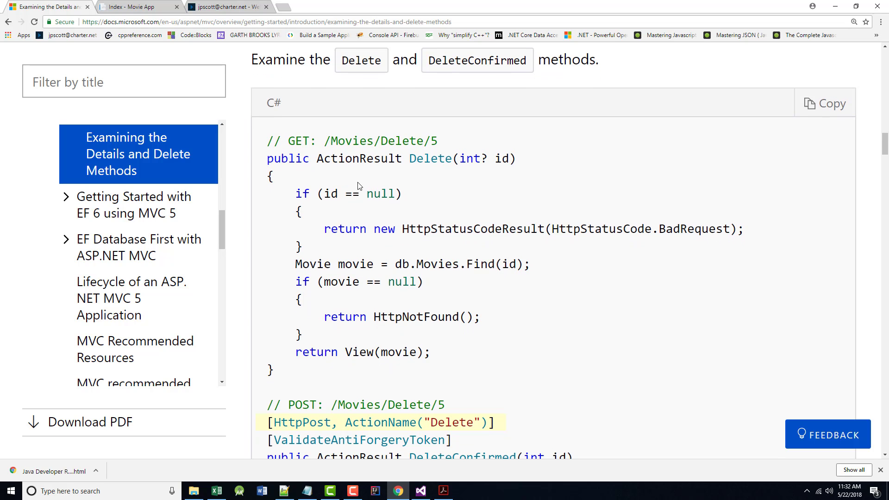
pyautogui.scroll(3)
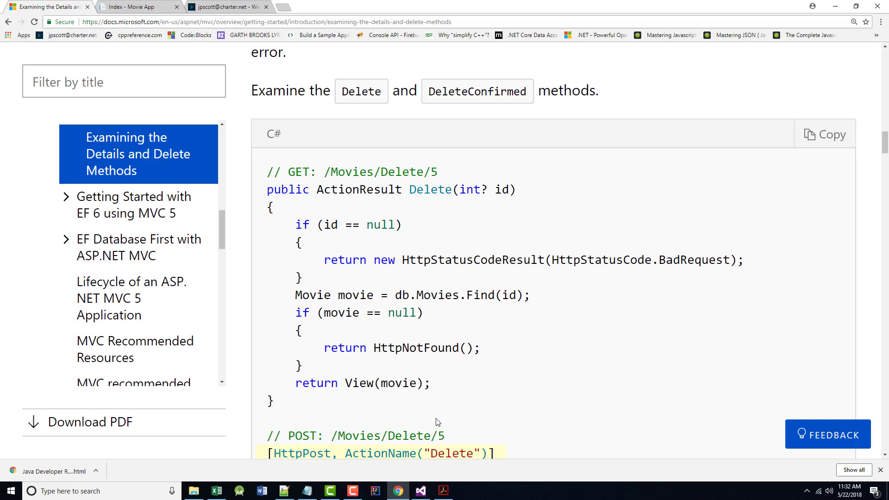
# - Bring up MoviesController.cs and scroll to the GET Delete(int? id) and POST DeleteConfirmed(int id) actions
pyautogui.click(420, 490)
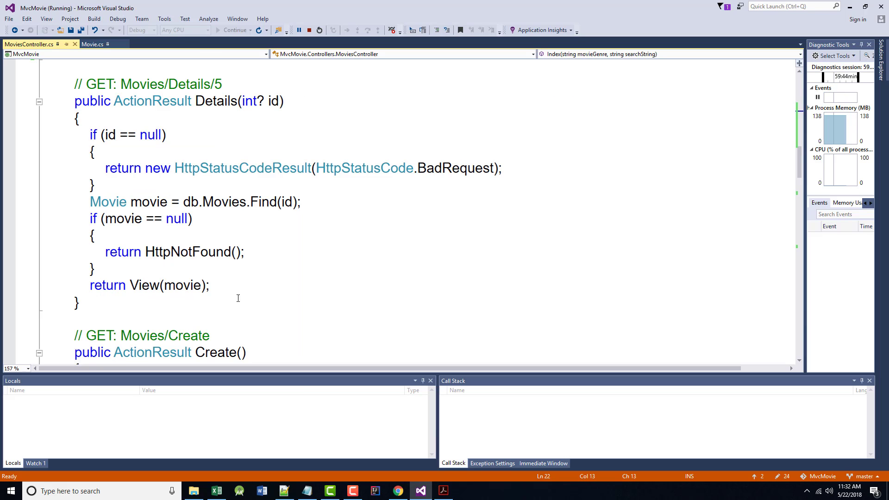
pyautogui.scroll(-3)
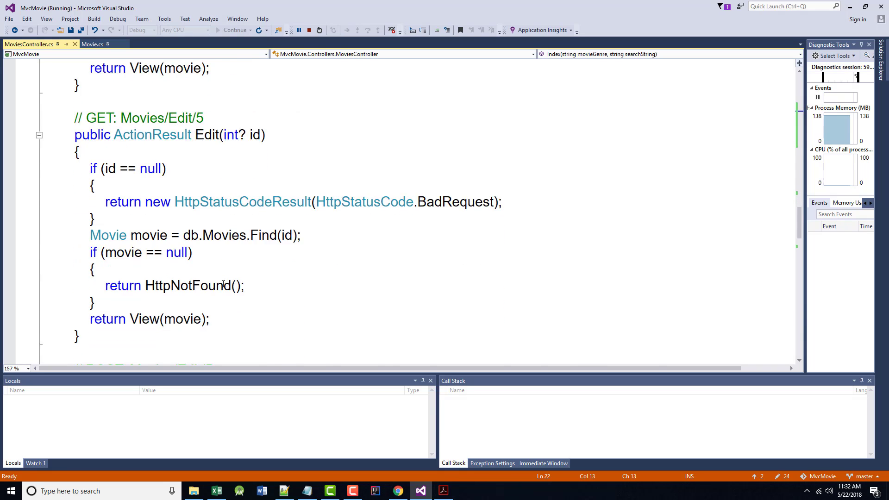
pyautogui.scroll(-3)
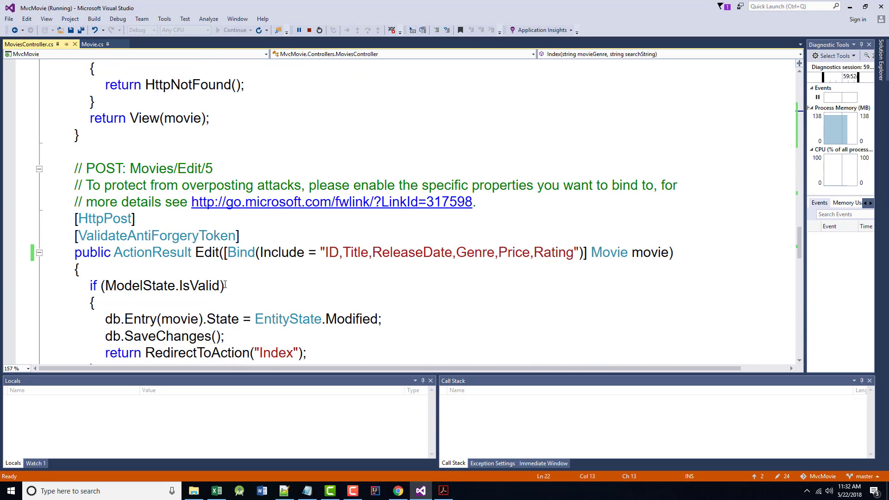
pyautogui.scroll(-3)
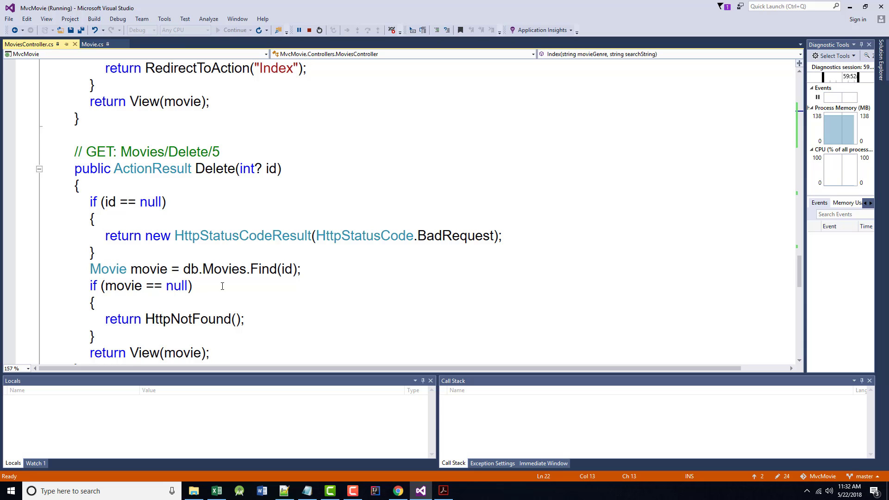
pyautogui.scroll(-3)
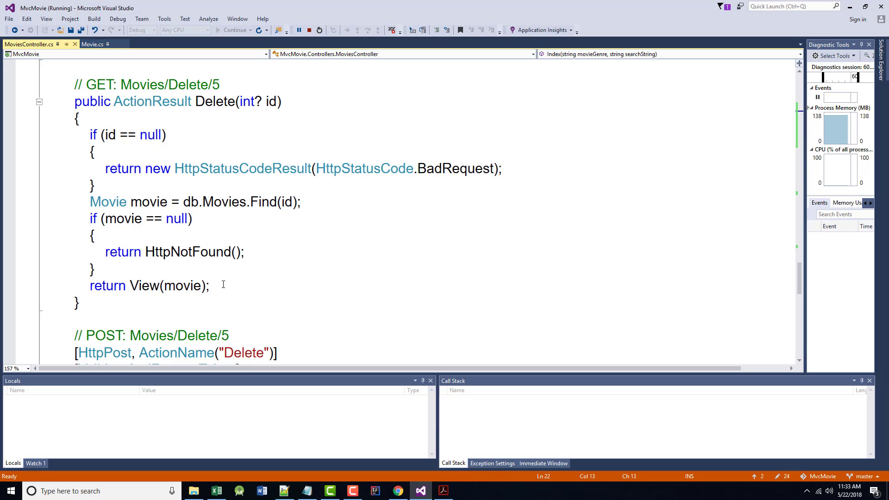
pyautogui.scroll(-3)
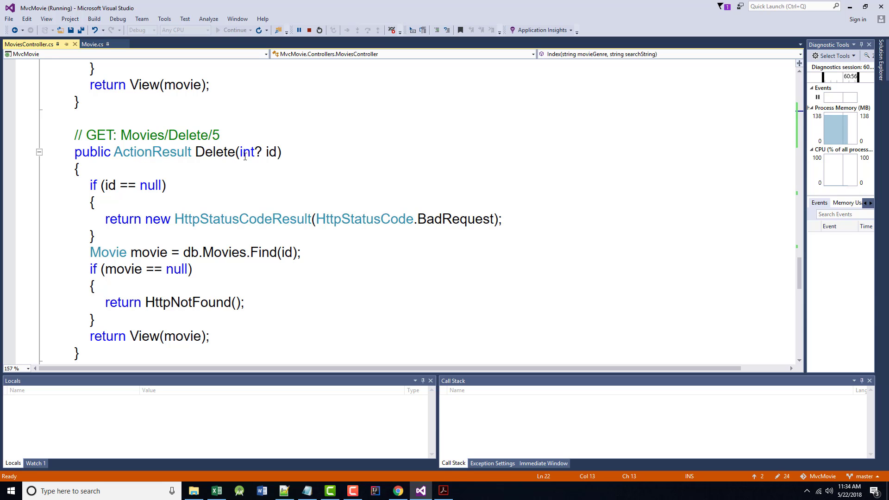
pyautogui.scroll(-3)
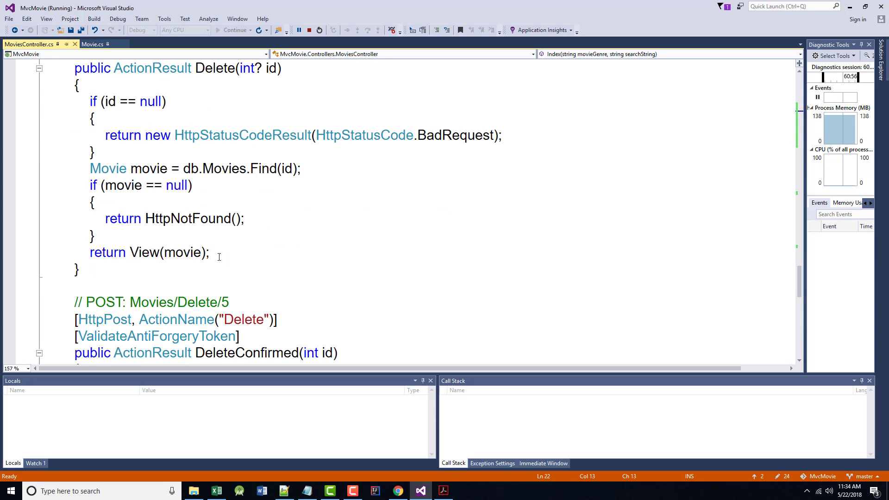
pyautogui.scroll(-3)
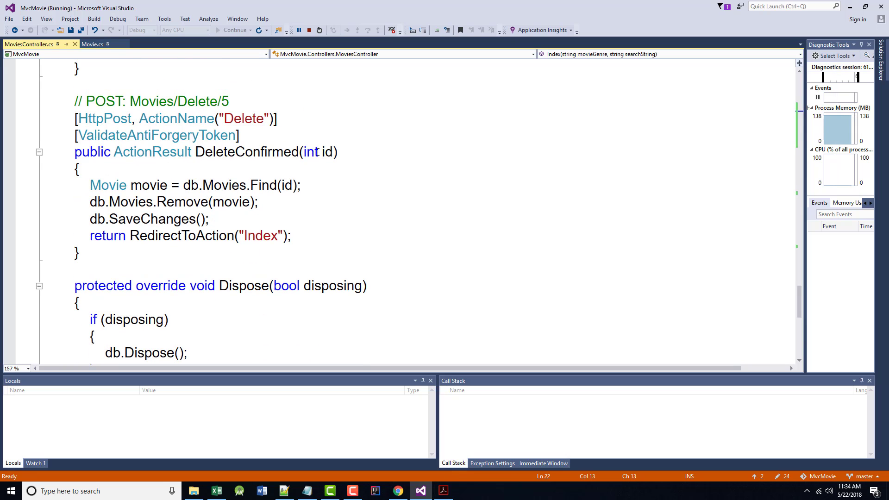
pyautogui.moveTo(310, 152)
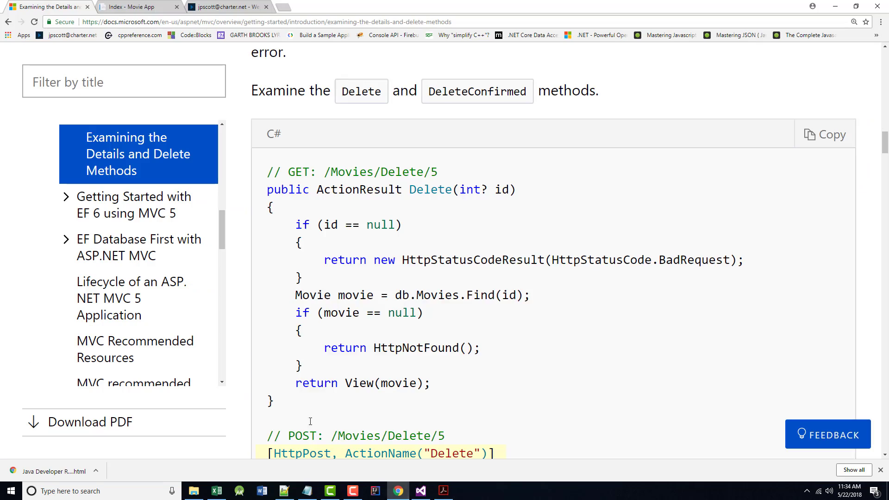
# - Read the Docs explanation of ActionName("Delete") and the FormCollection alternative, then switch to Visual Studio
pyautogui.scroll(-3)
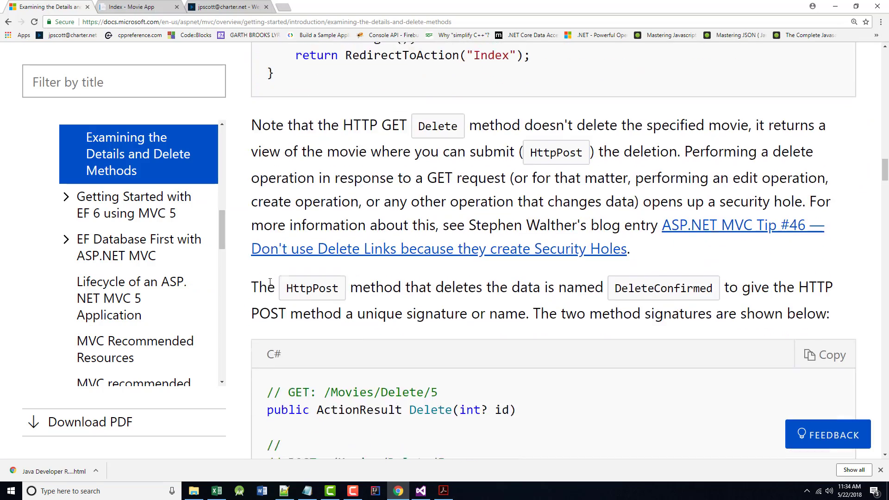
pyautogui.scroll(-3)
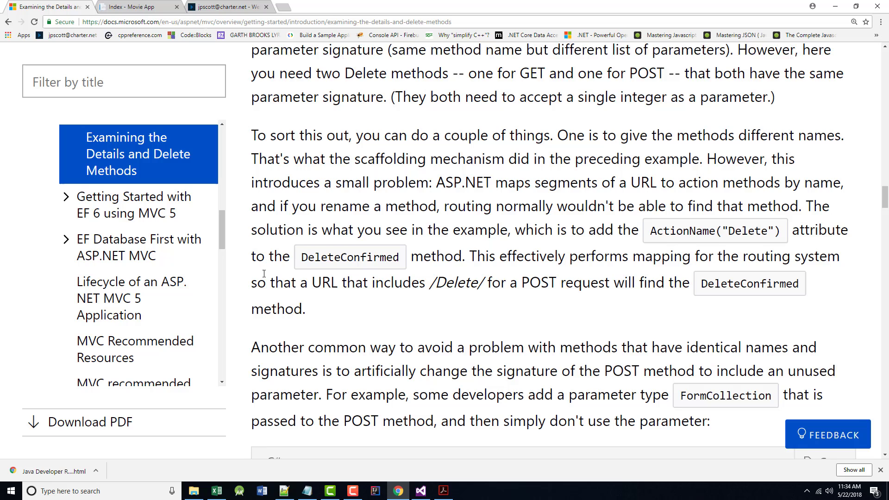
pyautogui.scroll(-3)
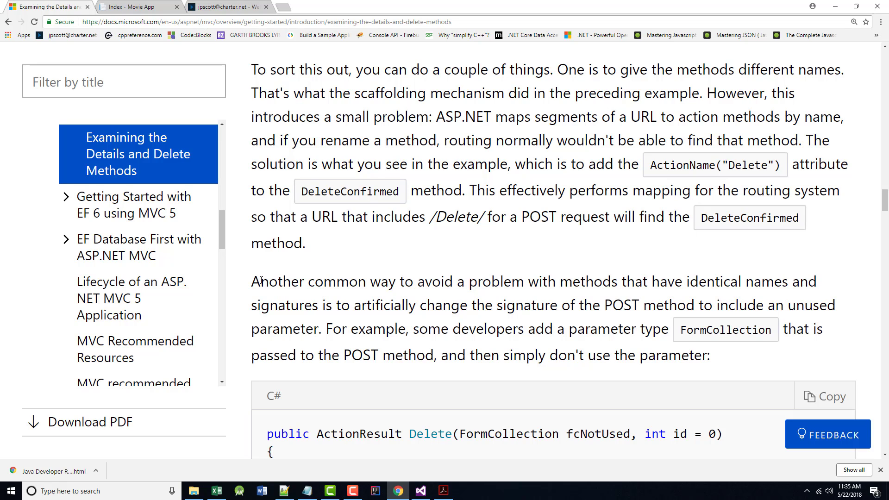
pyautogui.moveTo(247, 286)
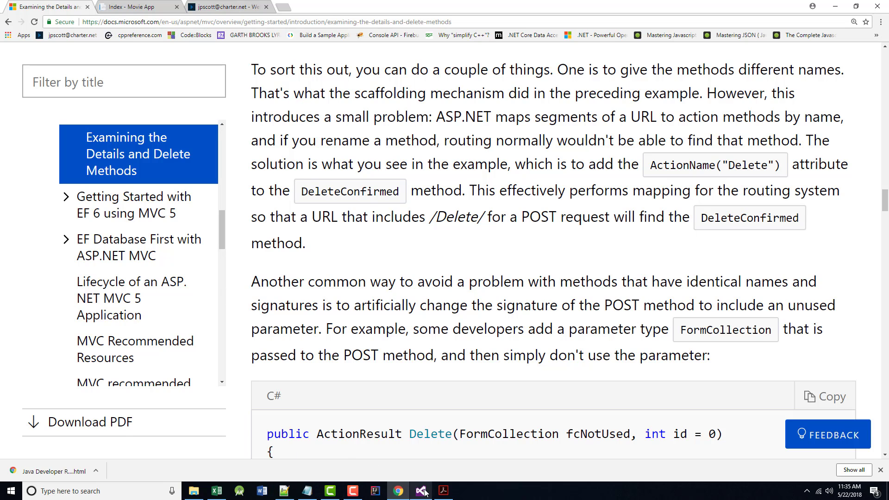
pyautogui.moveTo(394, 490)
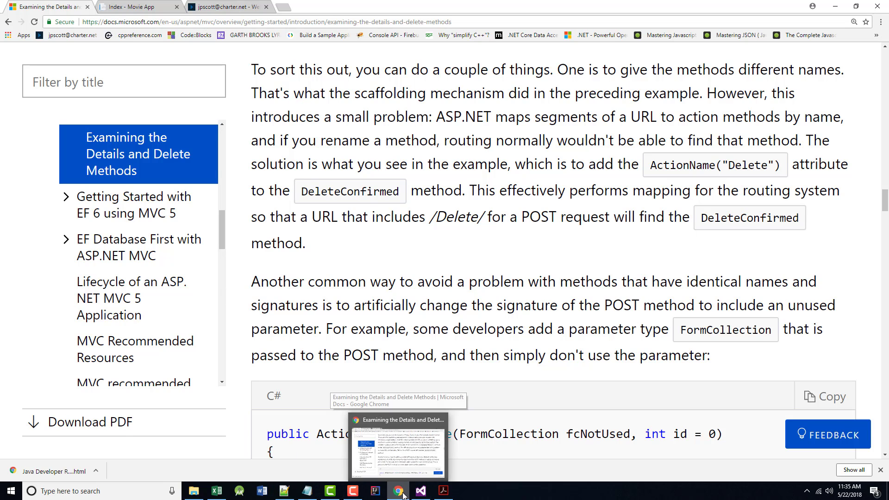
pyautogui.click(419, 491)
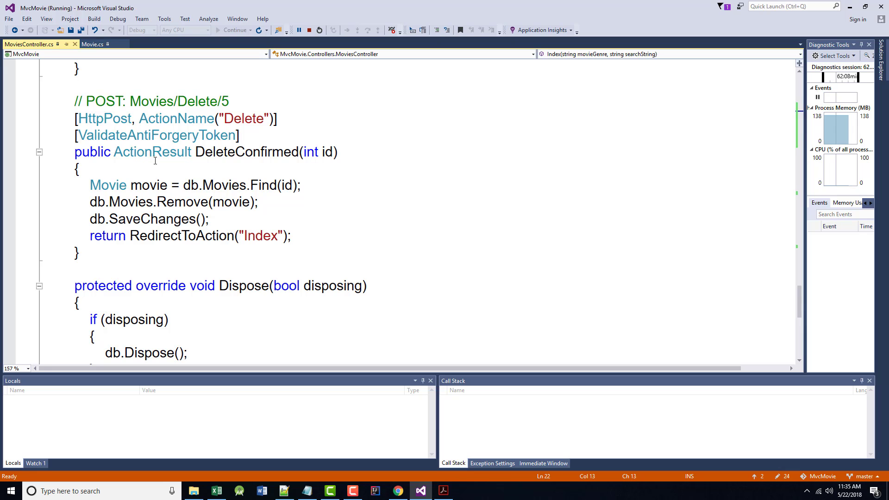
# - Highlight the [HttpPost, ActionName("Delete")] line on DeleteConfirmed, then return to the Docs tutorial
pyautogui.scroll(-3)
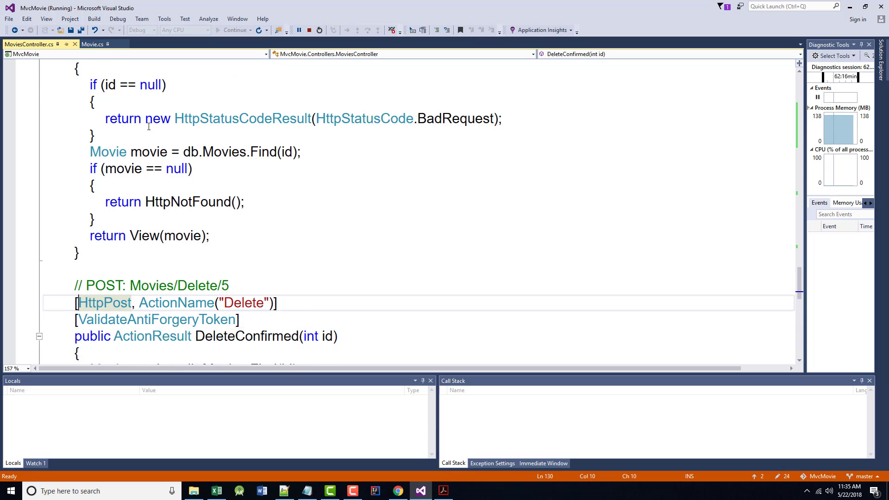
pyautogui.scroll(-3)
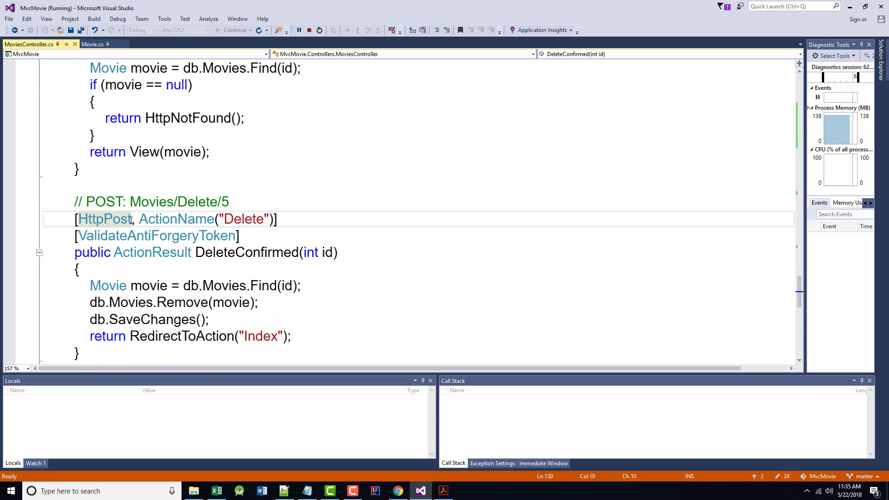
pyautogui.moveTo(78, 219); pyautogui.dragTo(258, 219)
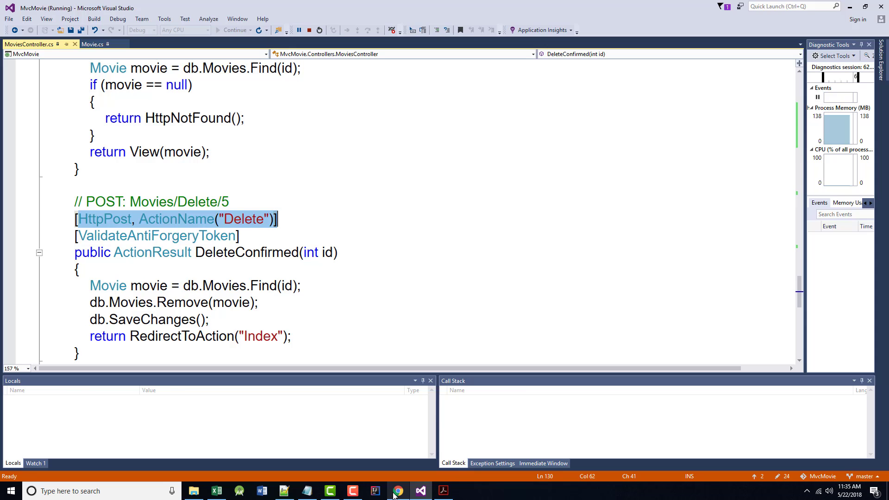
pyautogui.click(396, 491)
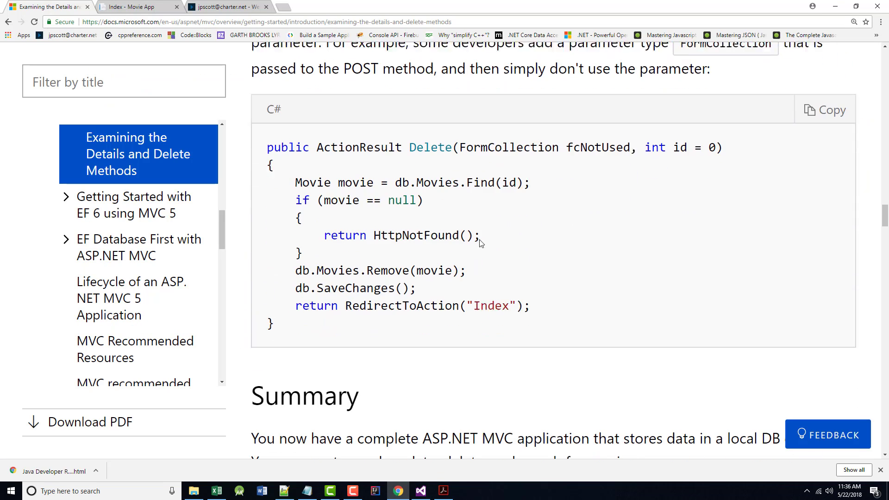
# - Scroll through the Summary and Next Steps sections down to the author credits
pyautogui.scroll(-3)
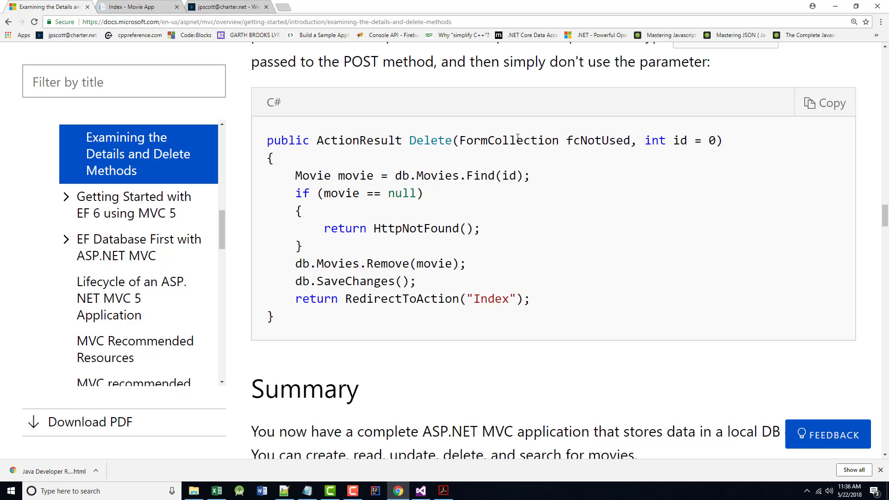
pyautogui.moveTo(537, 140)
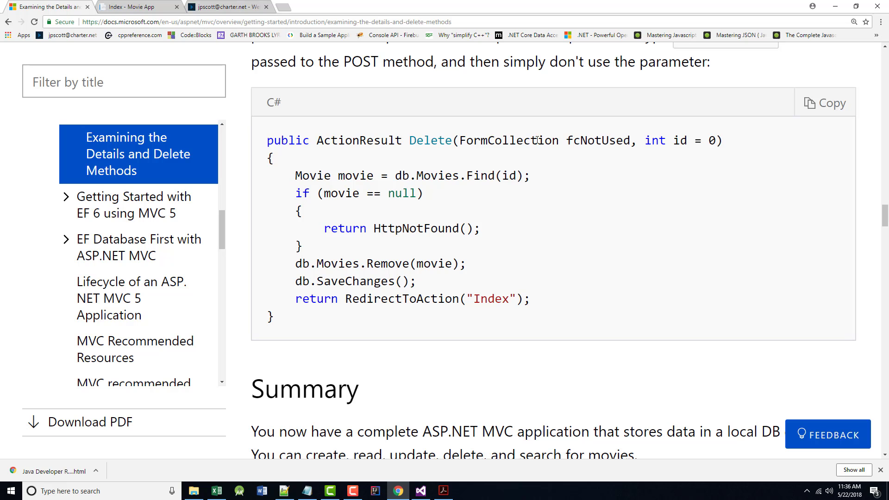
pyautogui.scroll(-3)
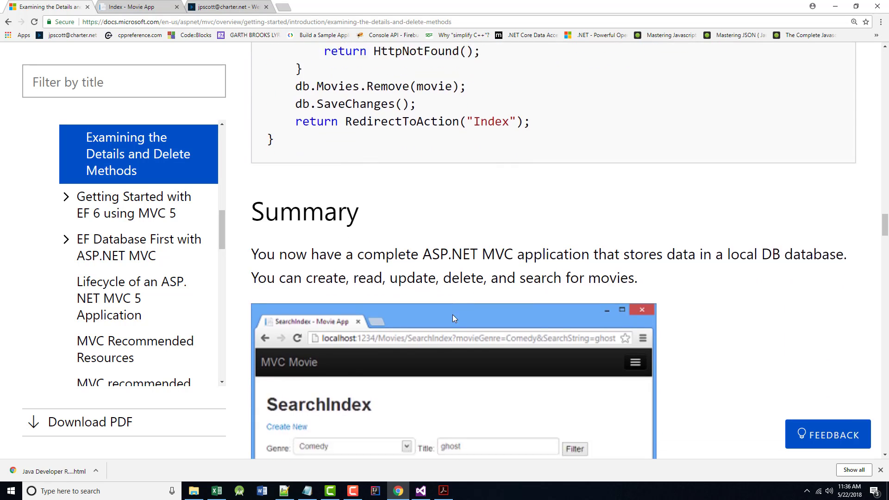
pyautogui.scroll(-3)
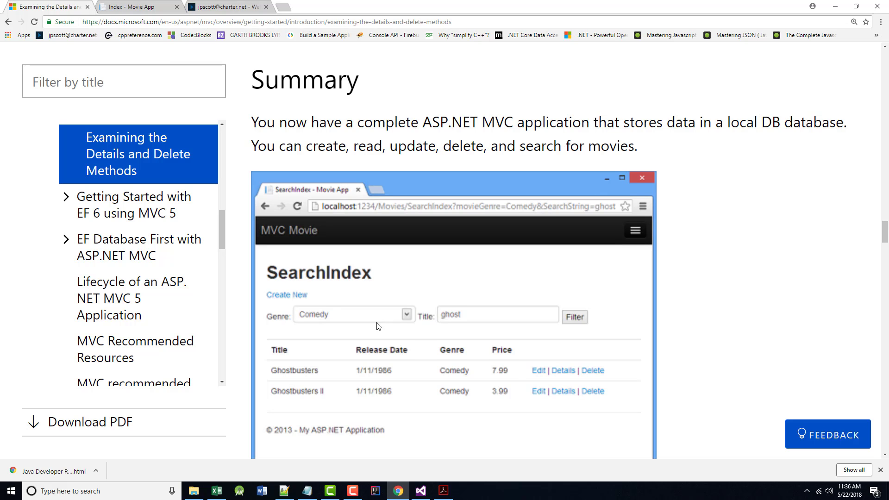
pyautogui.scroll(-3)
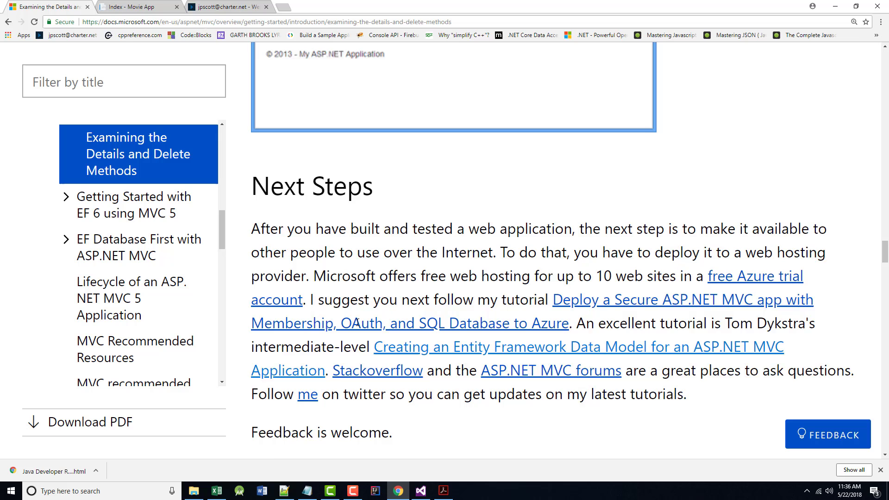
pyautogui.scroll(-3)
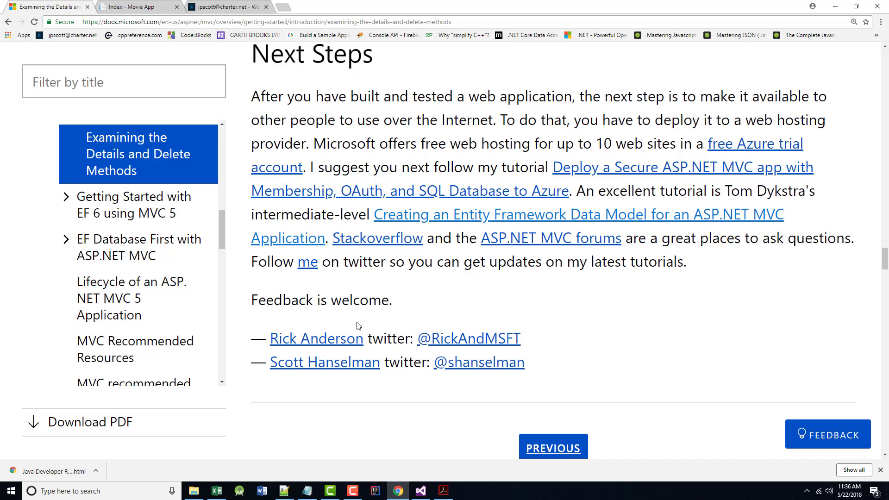
pyautogui.moveTo(294, 323)
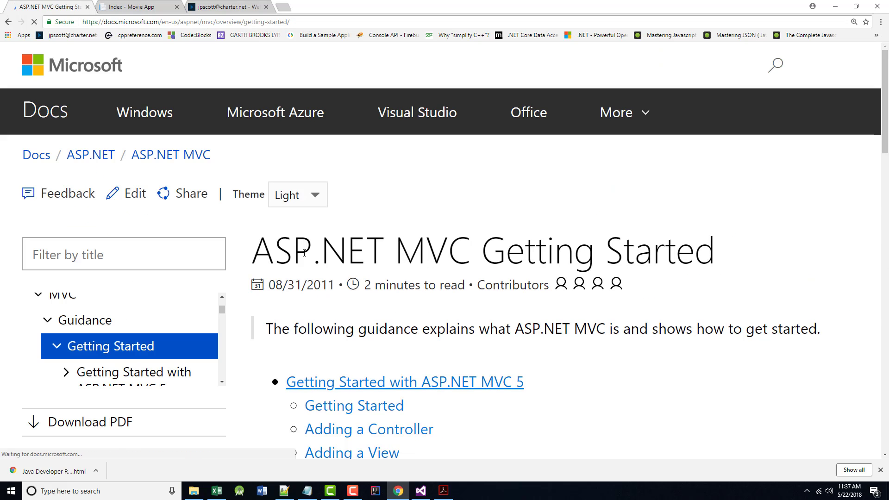
# - Highlight the Getting Started with ASP.NET MVC 5 lessons and scroll to the EF 6 Database First tutorial list
pyautogui.scroll(-3)
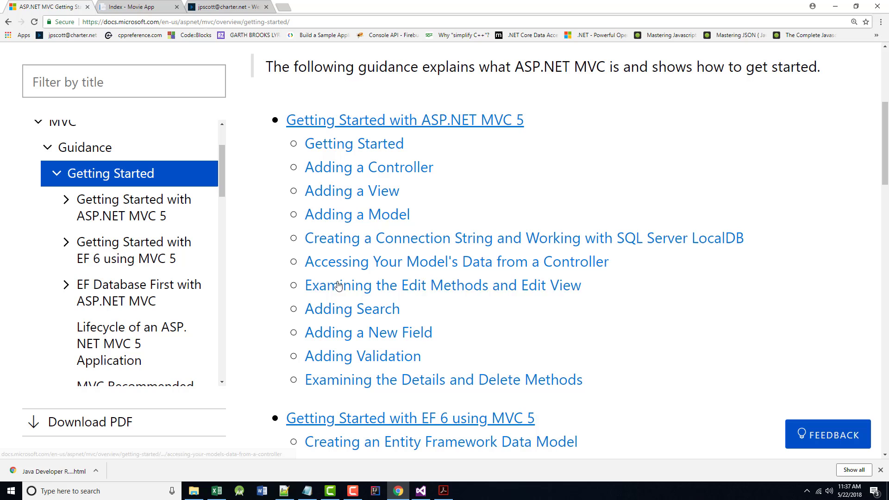
pyautogui.moveTo(286, 119); pyautogui.dragTo(374, 191)
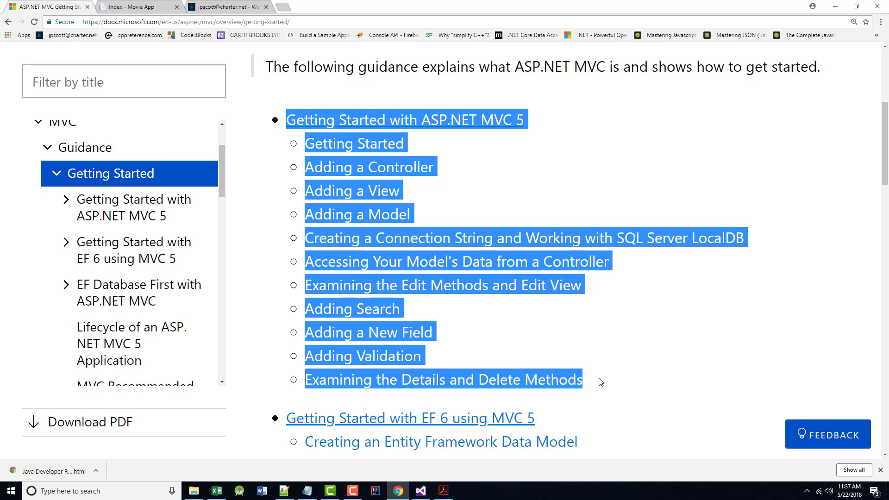
pyautogui.moveTo(467, 146)
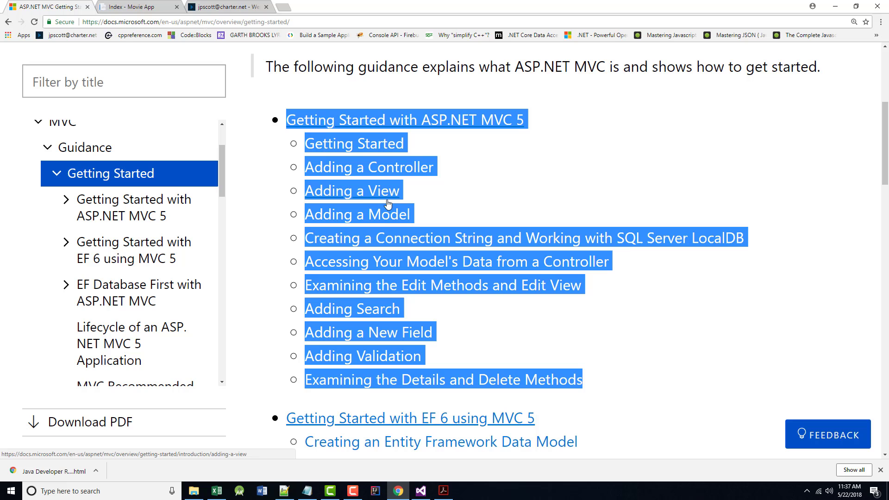
pyautogui.moveTo(387, 340)
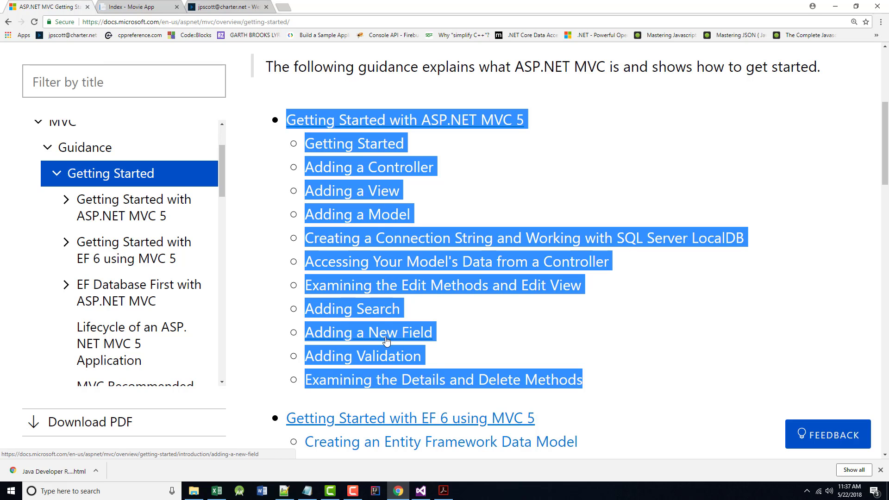
pyautogui.scroll(-3)
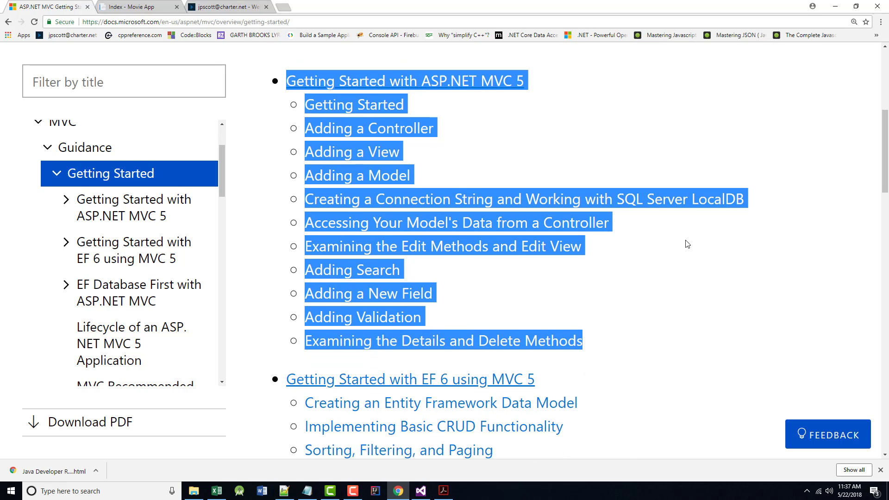
pyautogui.scroll(-3)
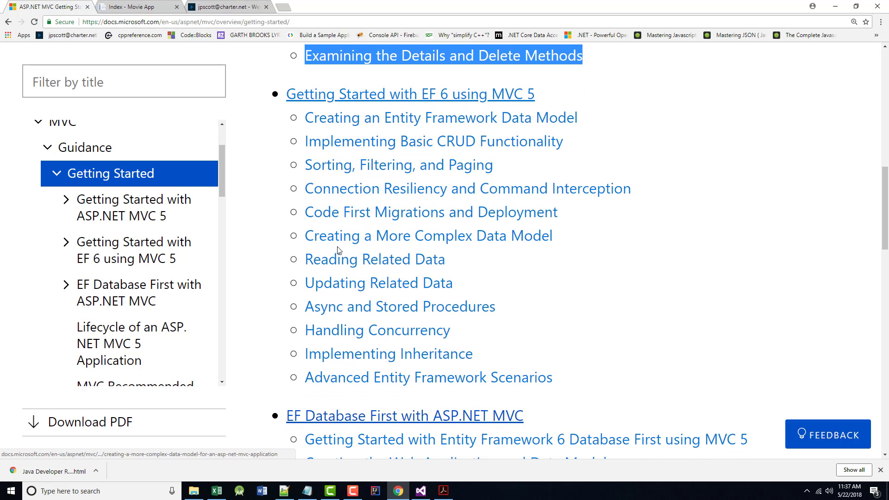
pyautogui.moveTo(381, 372)
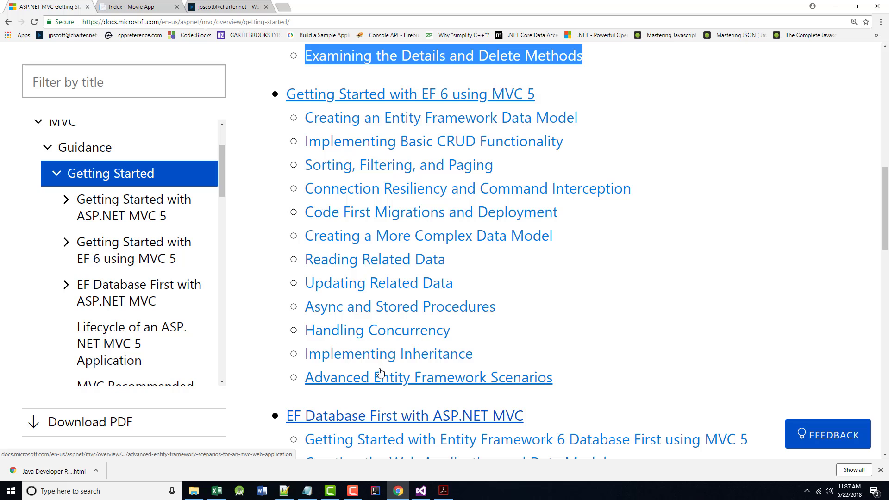
pyautogui.moveTo(316, 82)
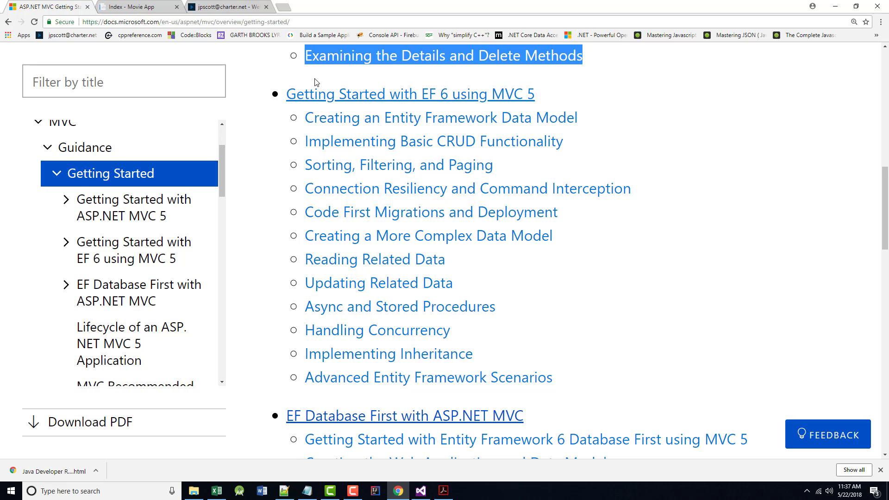
pyautogui.moveTo(340, 95)
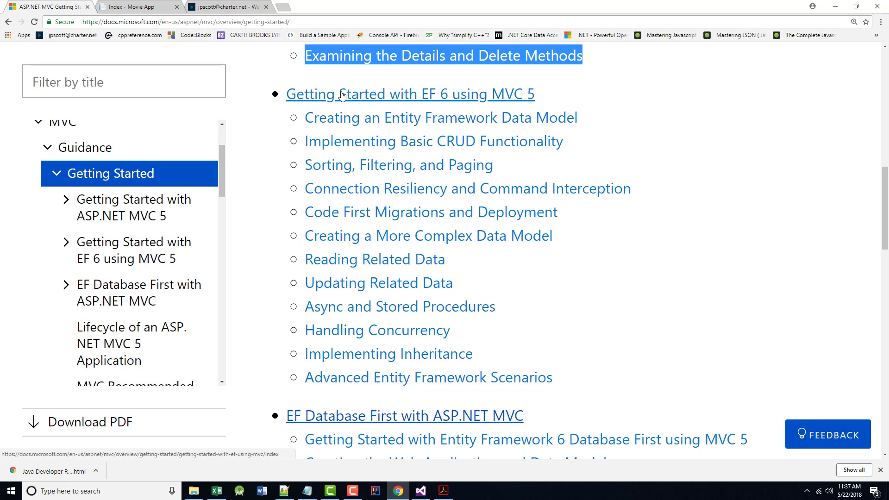
pyautogui.moveTo(439, 97)
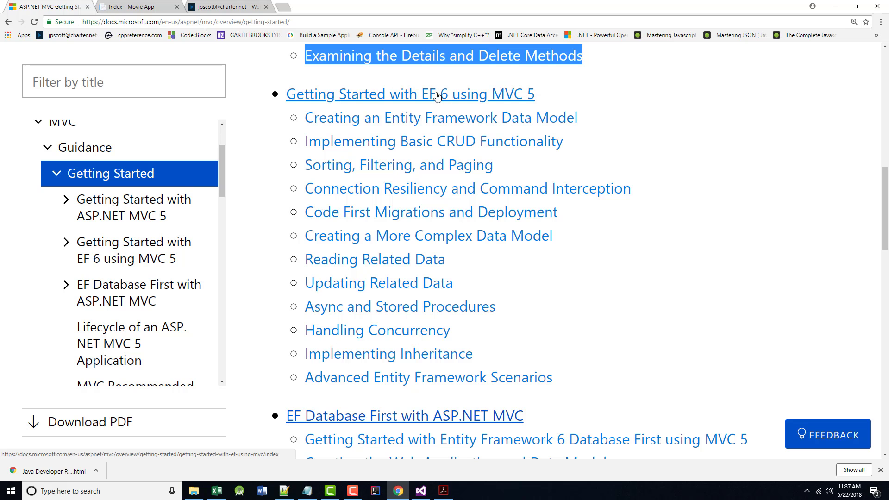
pyautogui.scroll(-3)
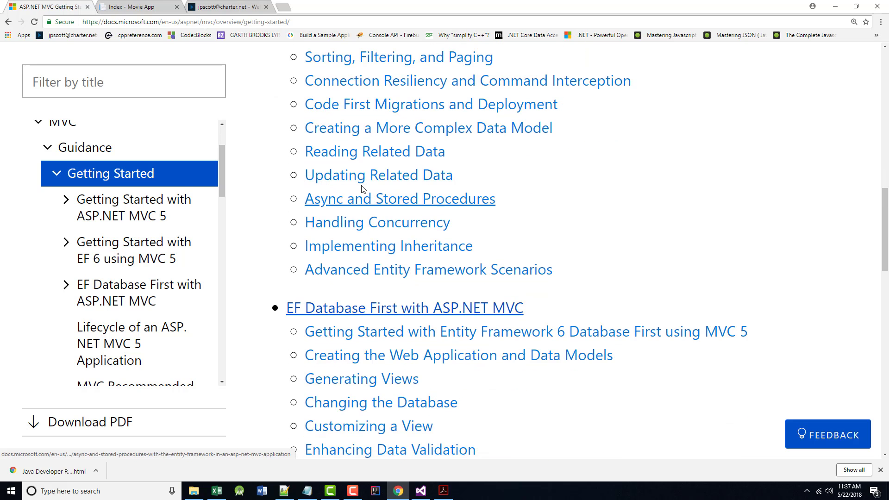
pyautogui.scroll(-3)
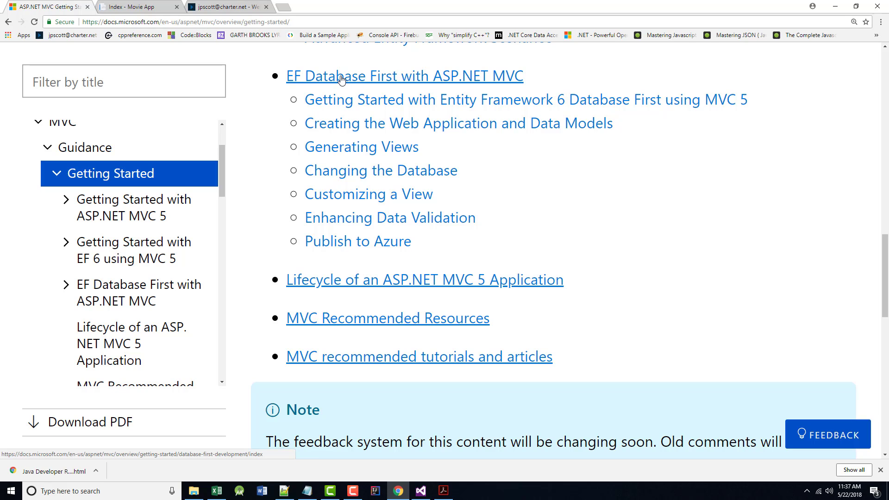
pyautogui.moveTo(346, 85)
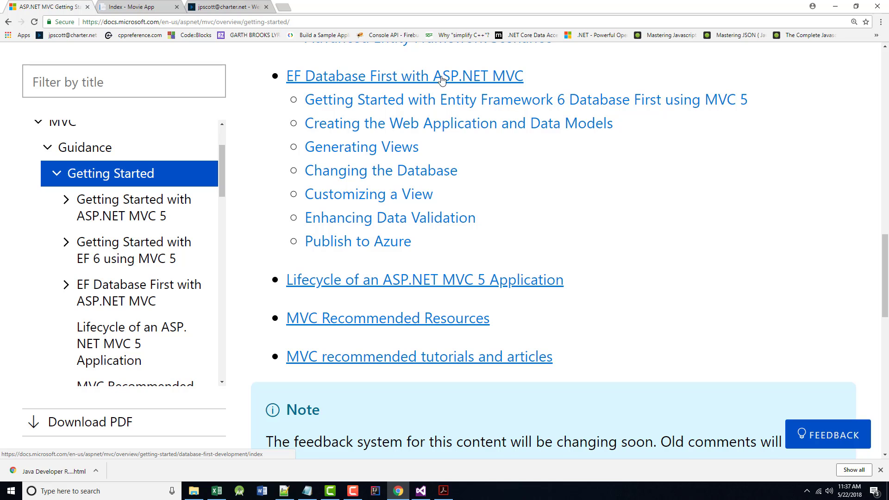
pyautogui.moveTo(353, 99)
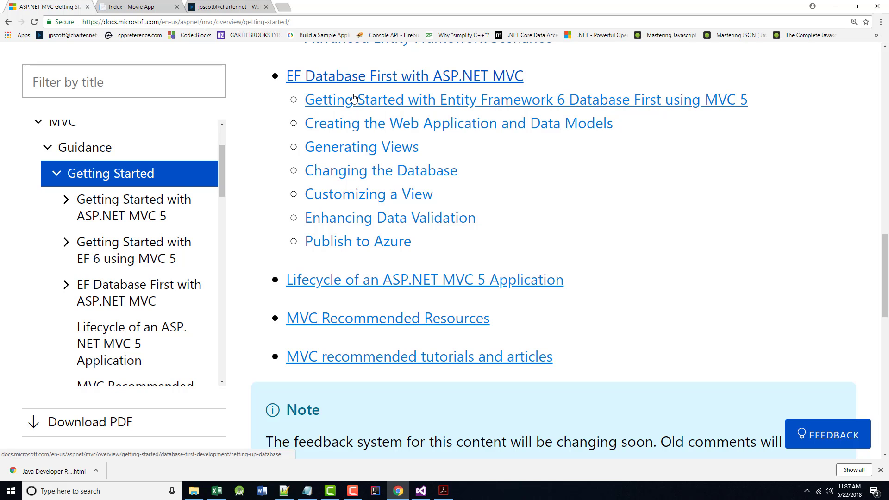
pyautogui.moveTo(348, 257)
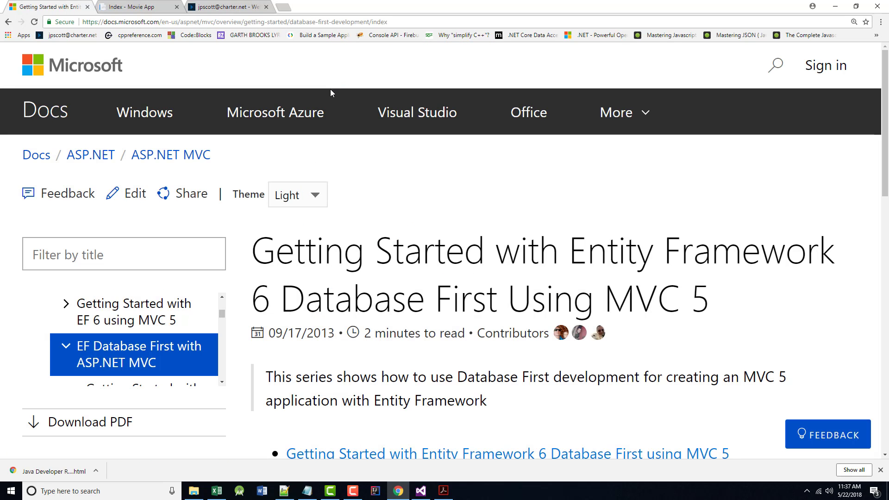
pyautogui.moveTo(265, 273)
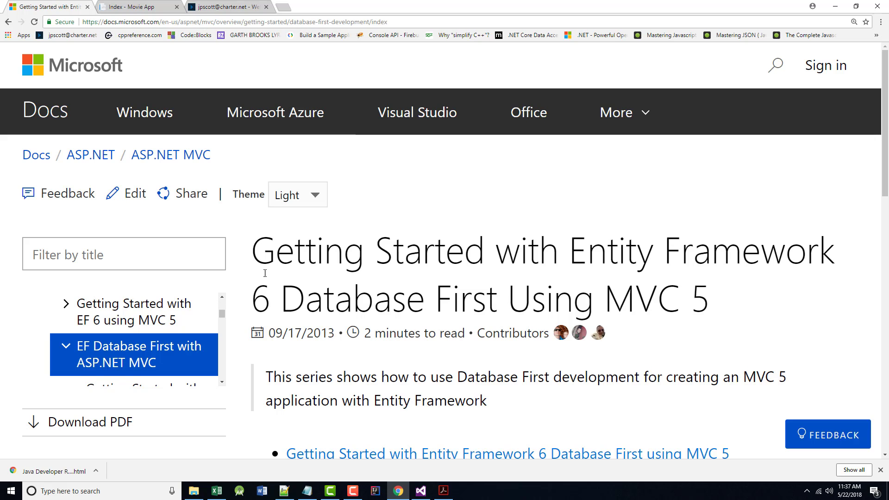
pyautogui.scroll(-3)
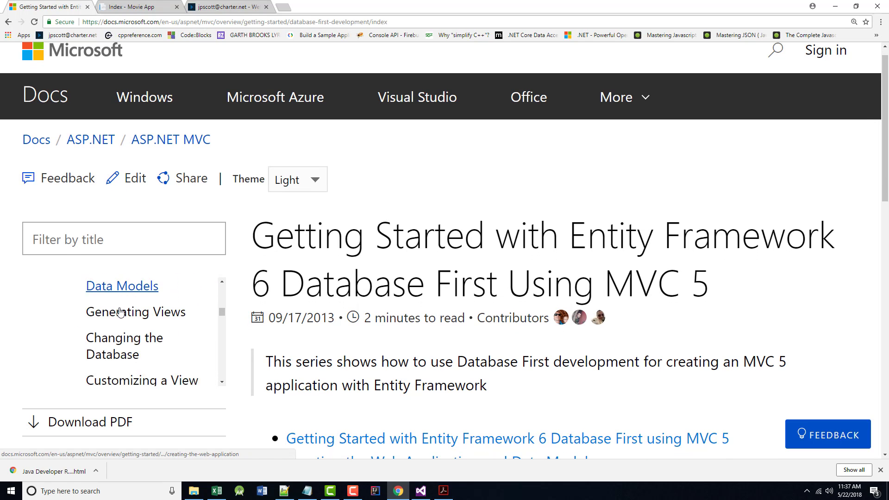
pyautogui.scroll(-3)
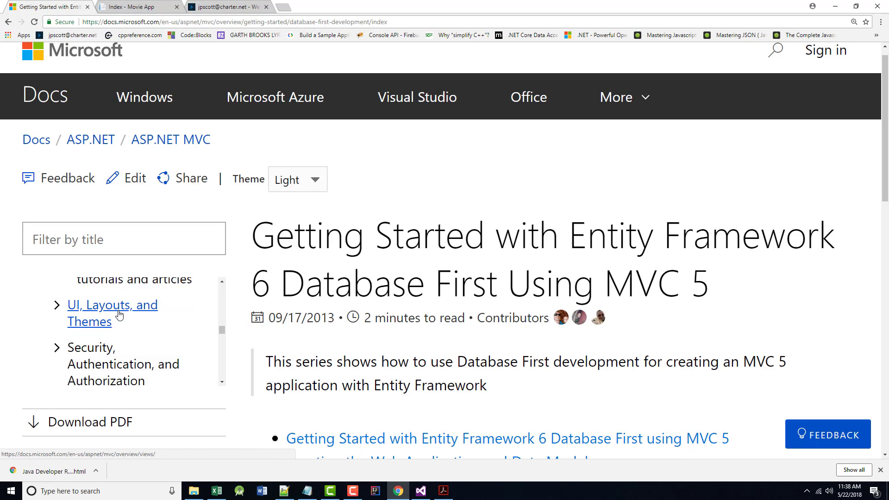
pyautogui.scroll(-3)
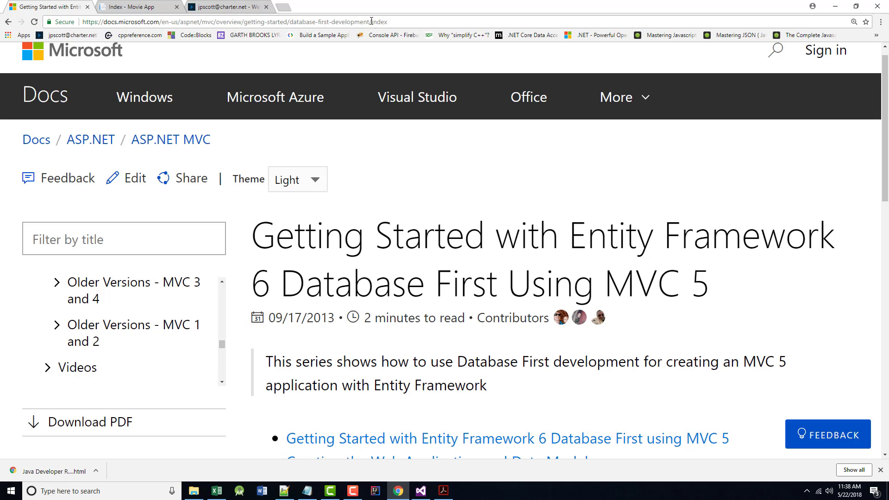
pyautogui.scroll(-3)
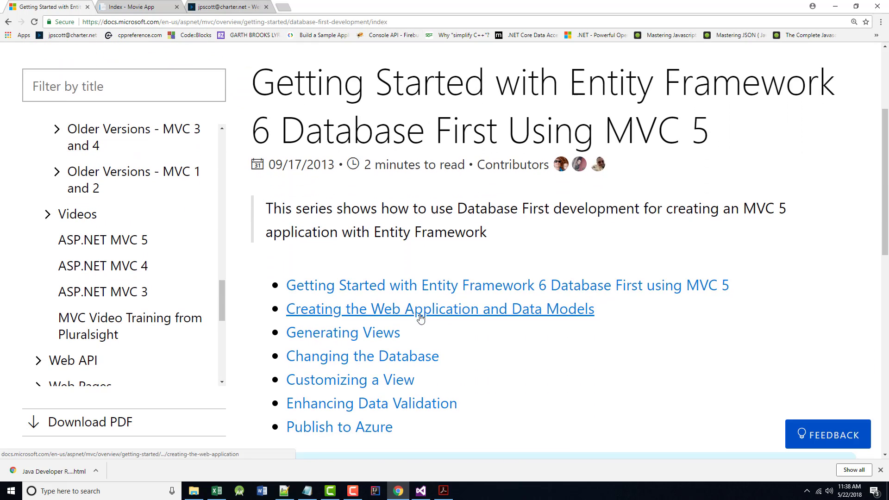
pyautogui.scroll(-3)
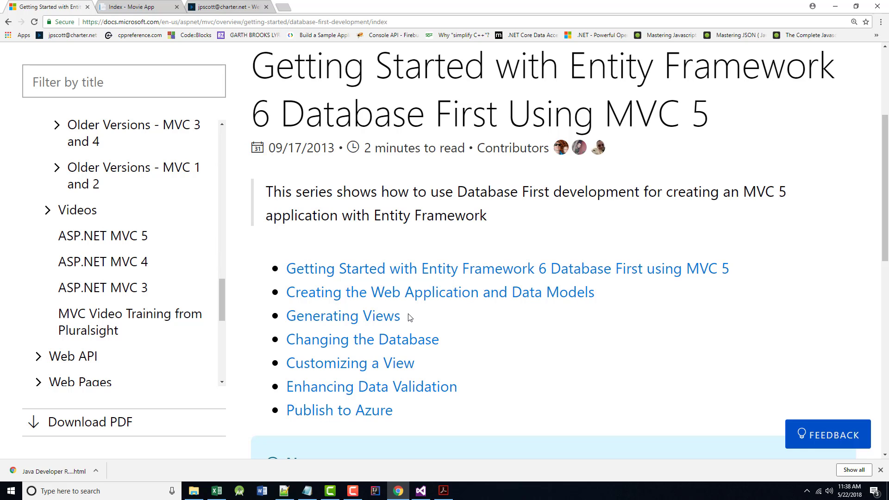
pyautogui.moveTo(400, 489)
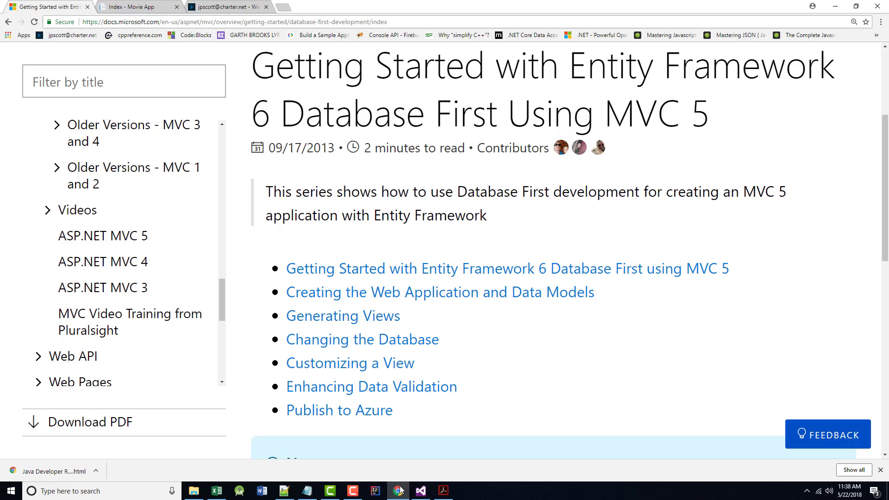